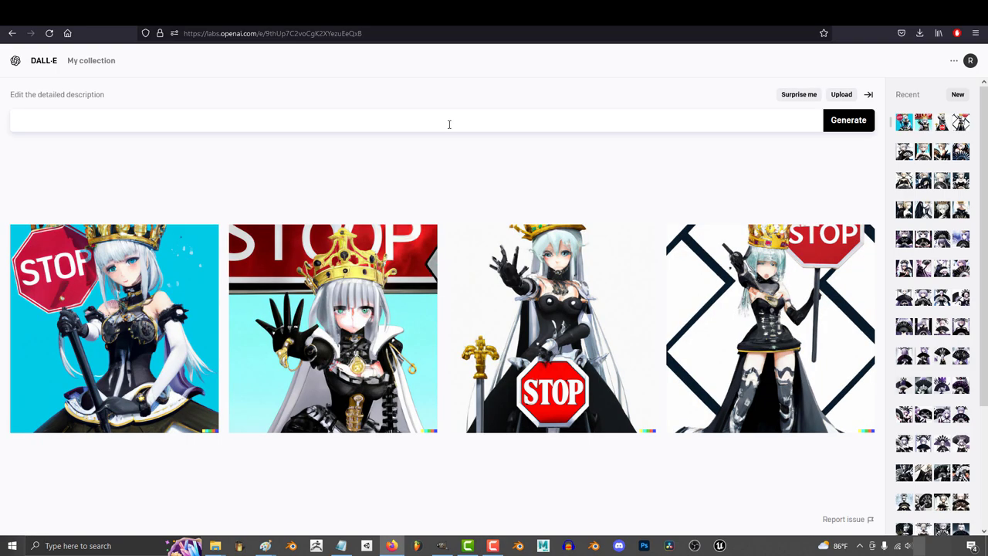
pyautogui.moveTo(848, 134)
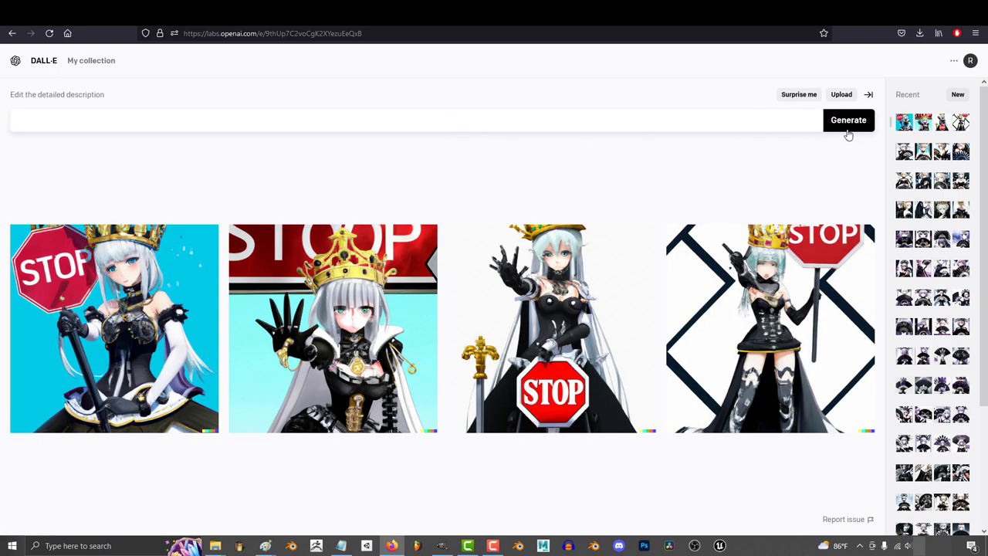
# - Generate two fresh DALL-E batches of anime girls posing with stop signs
pyautogui.click(848, 120)
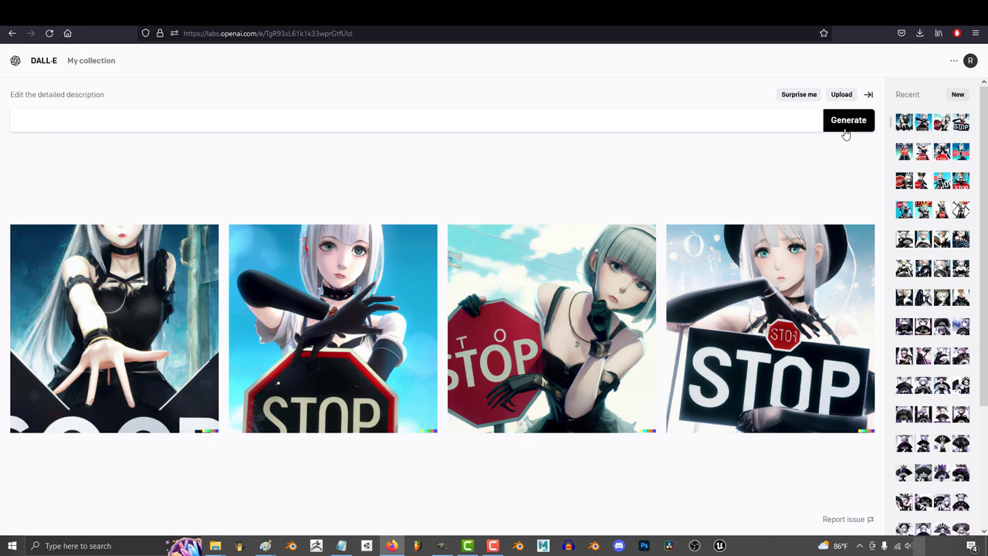
pyautogui.click(848, 120)
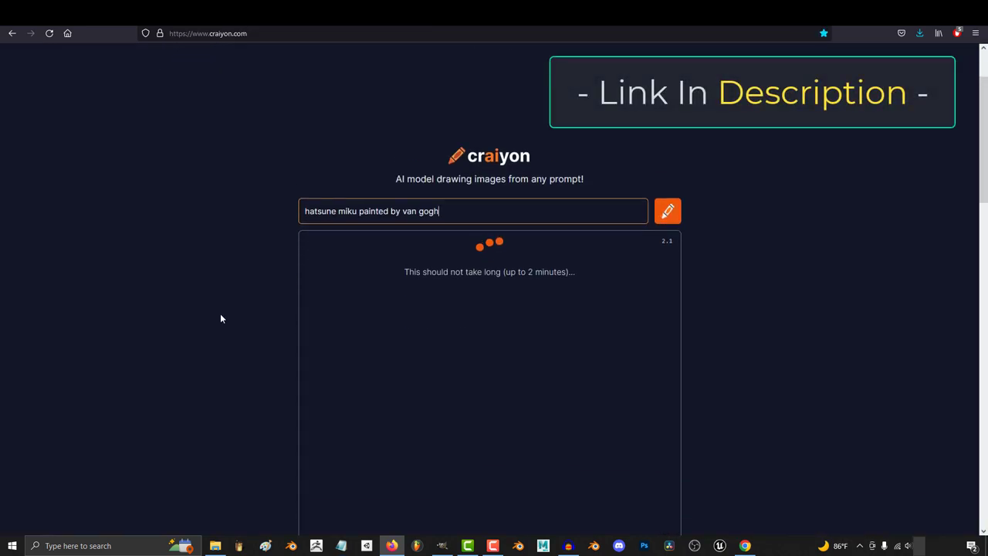
# - Get Craiyon's nine Van Gogh Hatsune Miku paintings and begin a landscape prompt
pyautogui.scroll(-3)
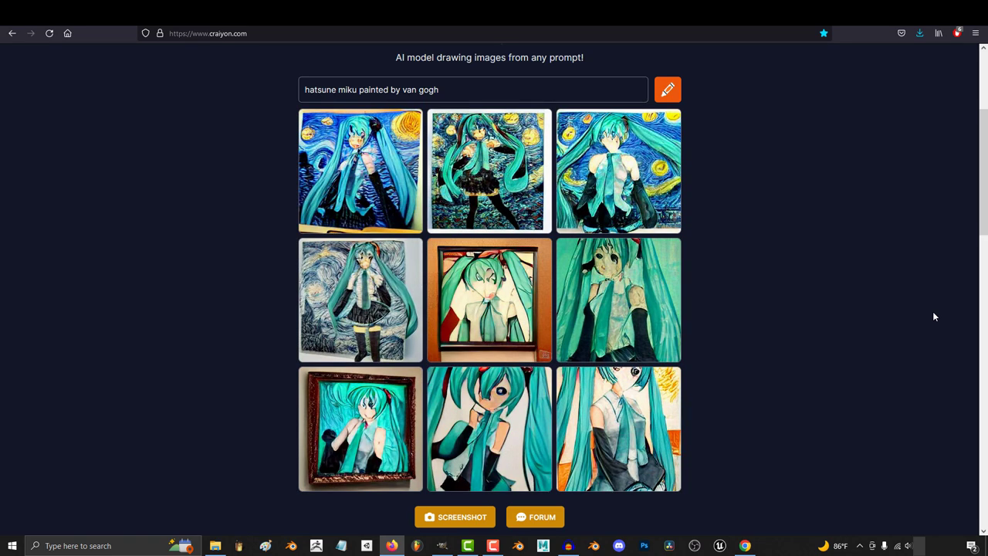
pyautogui.write('landsc')
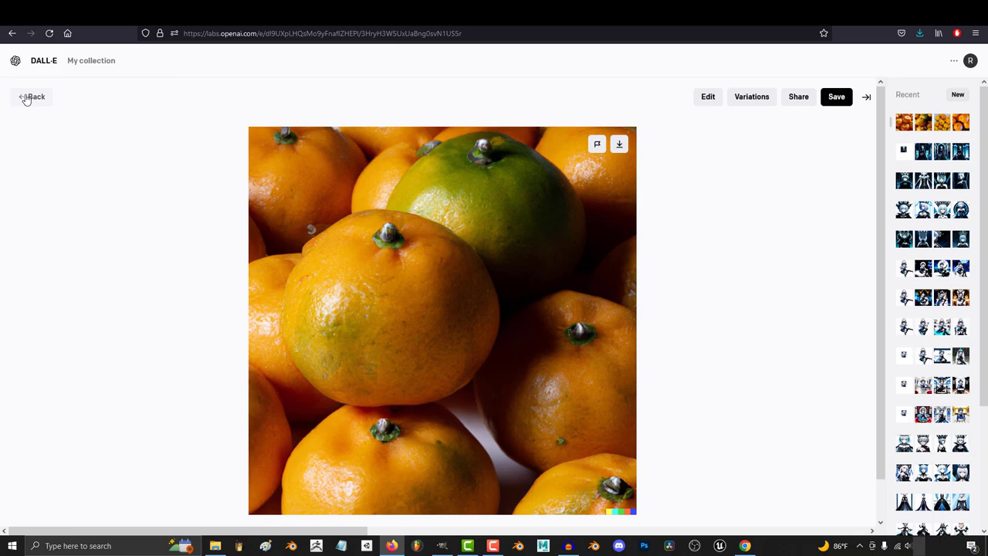
pyautogui.click(32, 96)
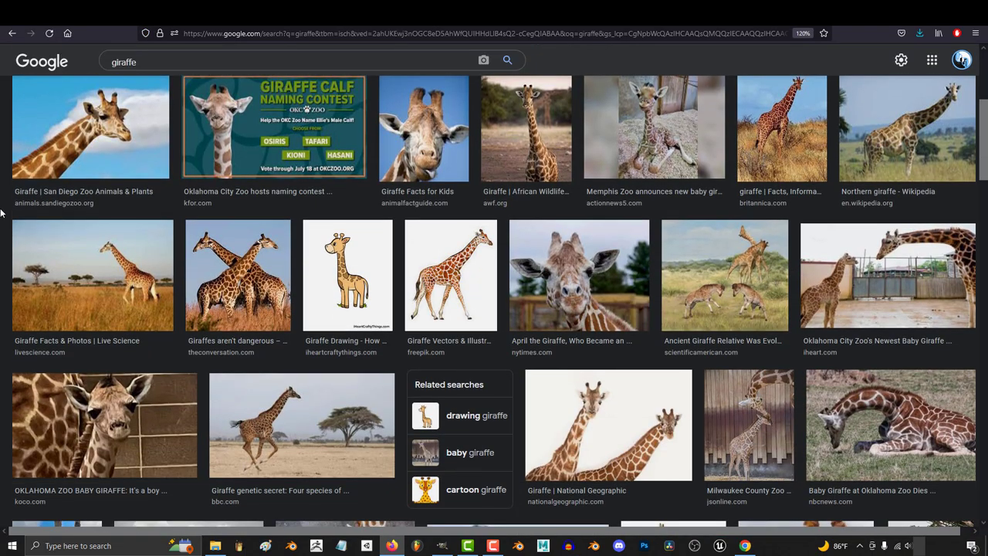
# - Switch to 'drawing giraffe' results and preview the cartoon and hand-drawn giraffe head sketches
pyautogui.click(476, 415)
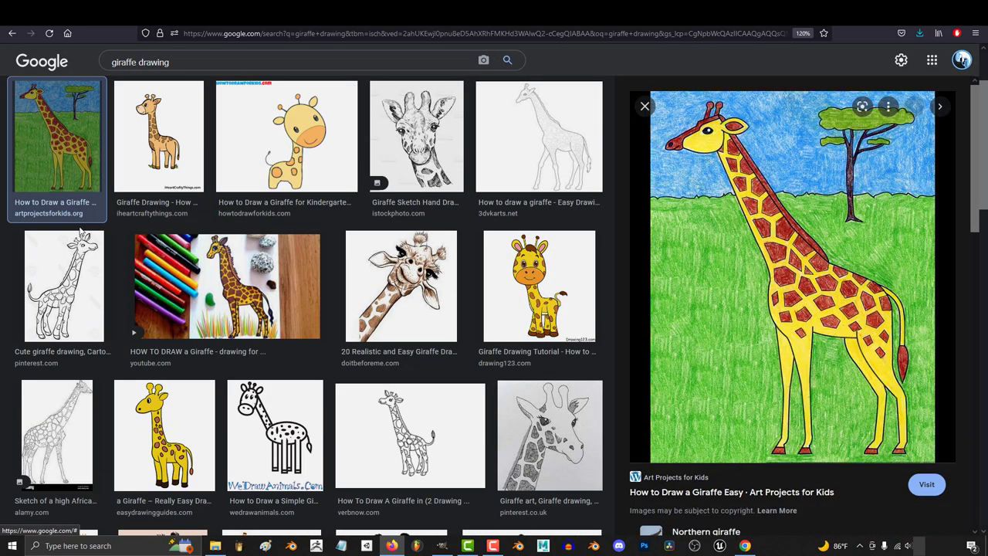
pyautogui.click(286, 135)
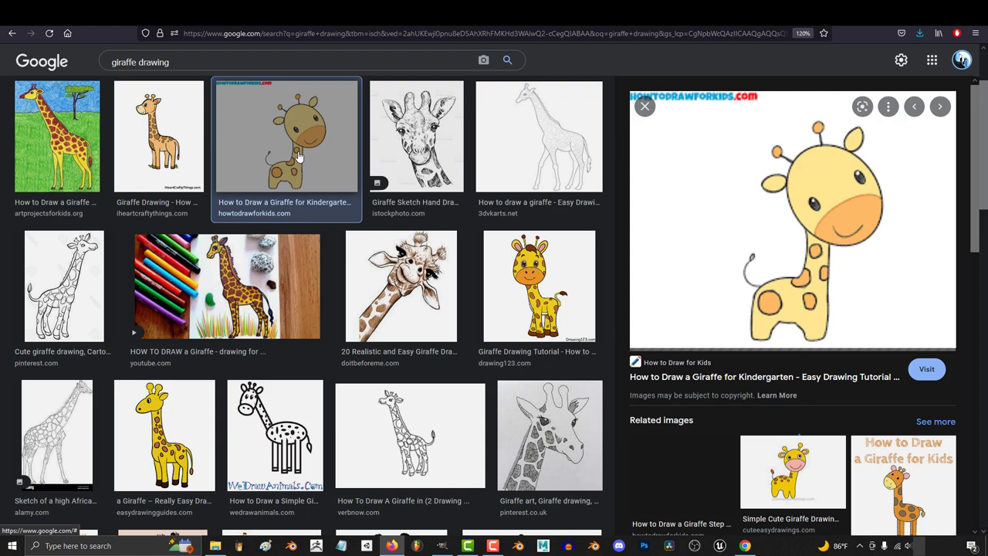
pyautogui.click(416, 136)
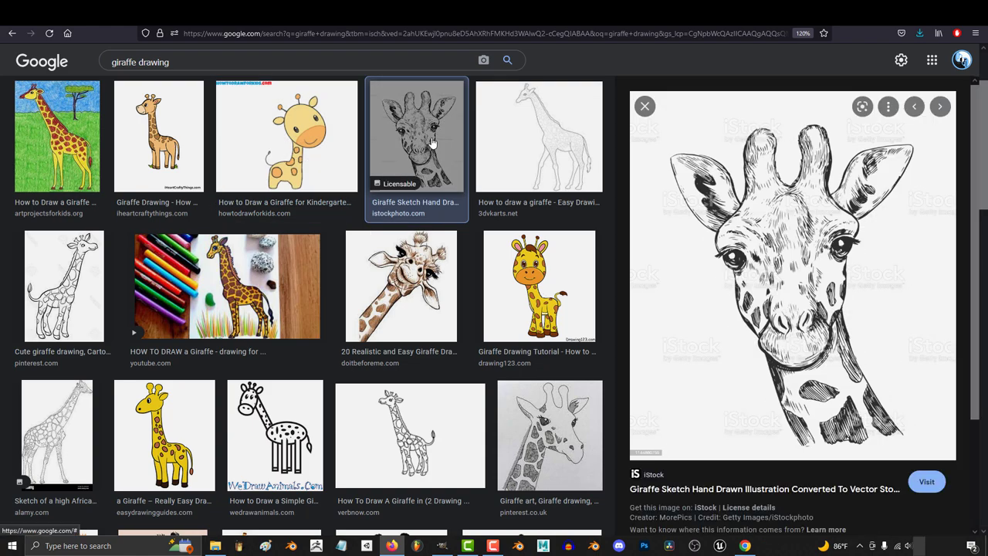
pyautogui.click(401, 286)
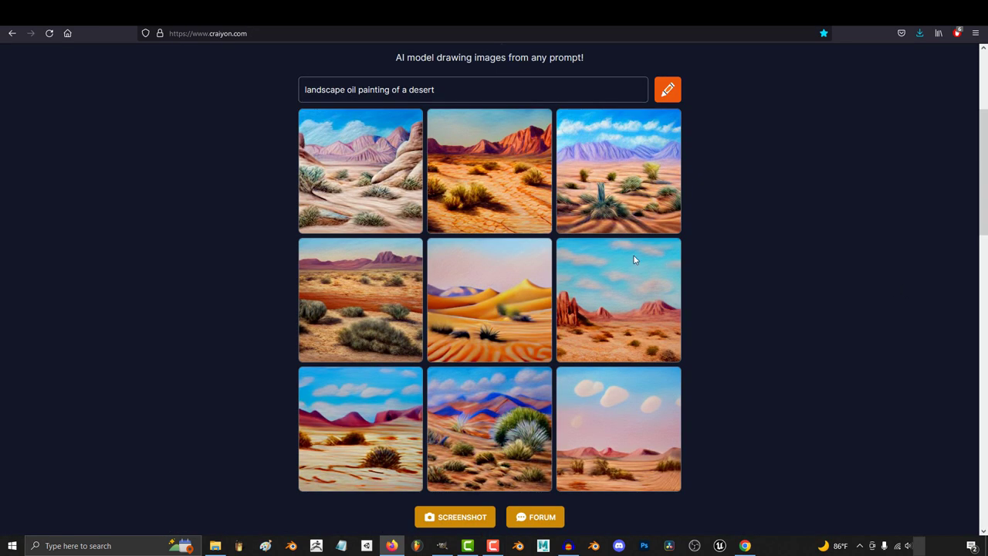
# - Bring up Craiyon's nine oil paintings of a desert landscape
pyautogui.click(488, 170)
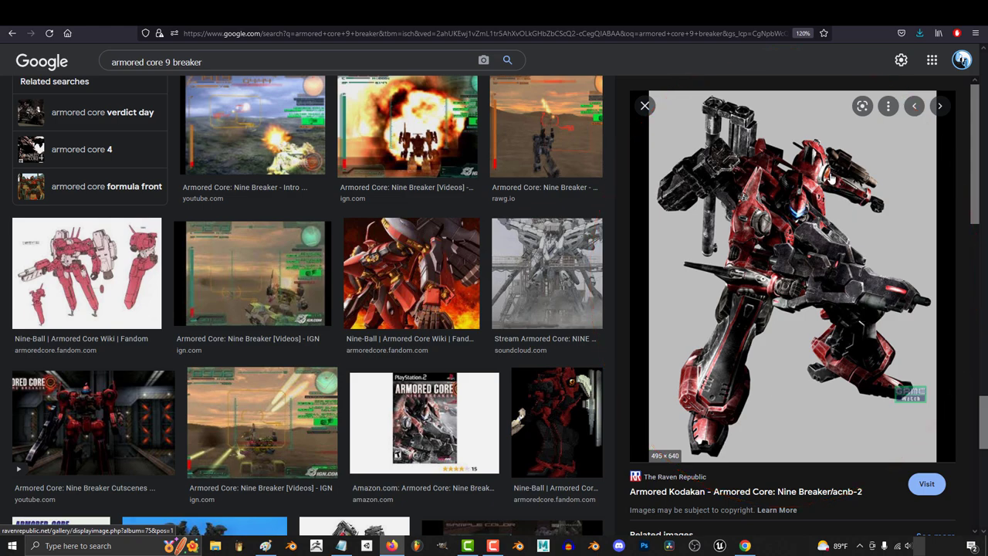
pyautogui.moveTo(839, 447)
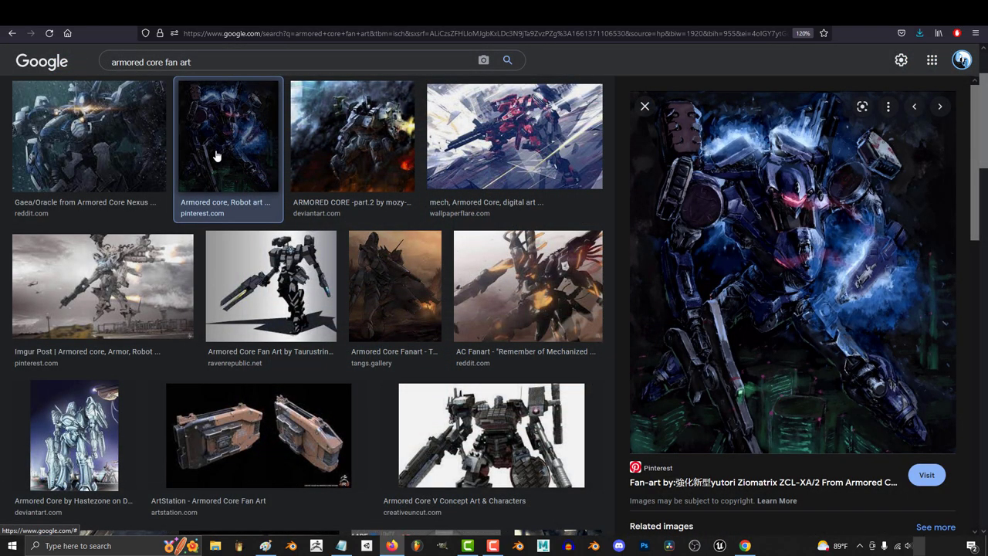
# - Preview the dark gray DeviantArt mech and open the pink-armored mech girl fan art
pyautogui.click(353, 135)
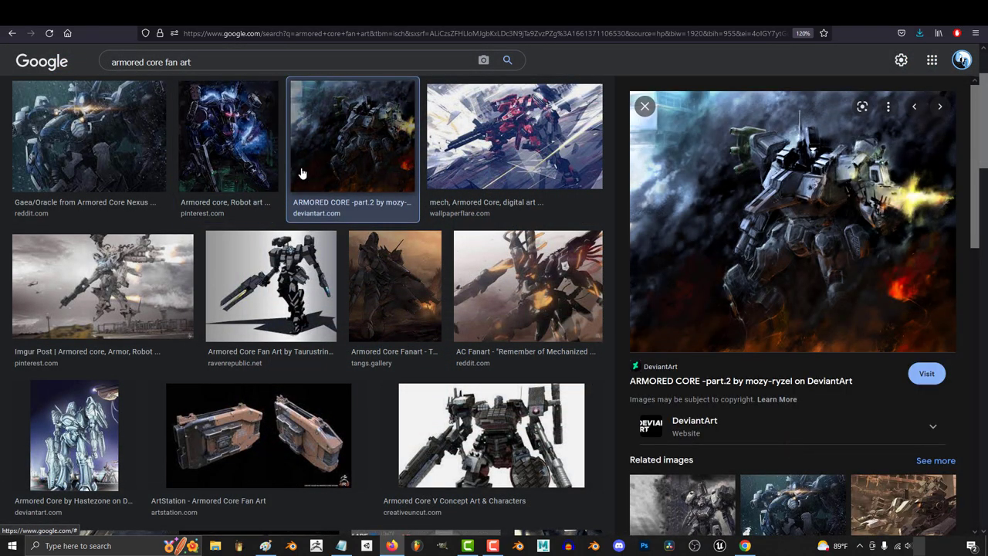
pyautogui.click(270, 286)
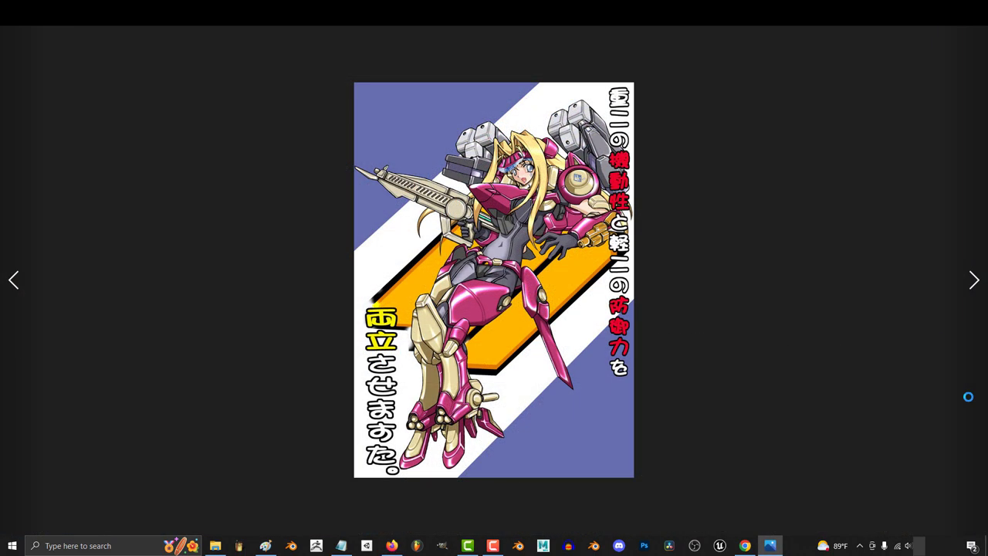
# - Advance past the silver stealth mech girl to the purple Zio Matrix illustration
pyautogui.click(974, 279)
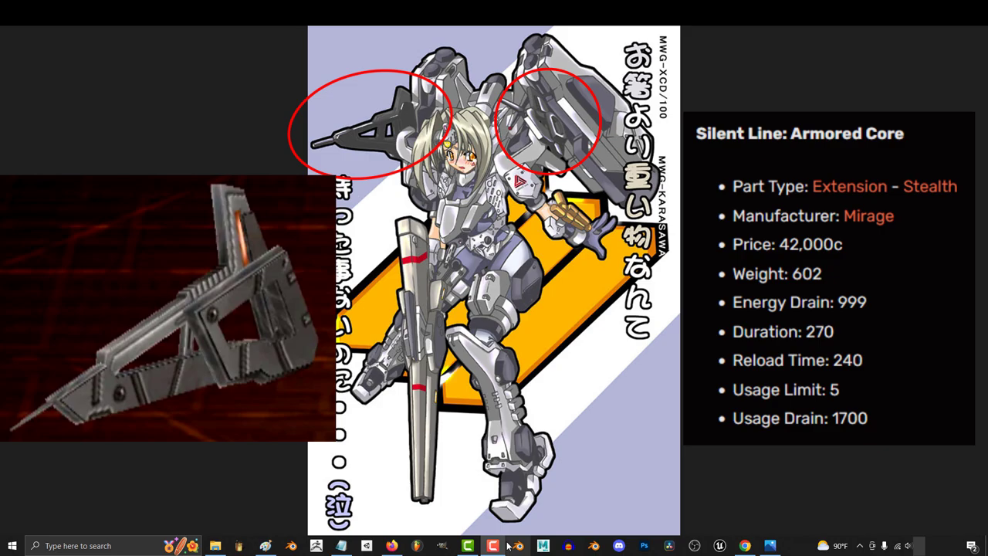
pyautogui.click(973, 279)
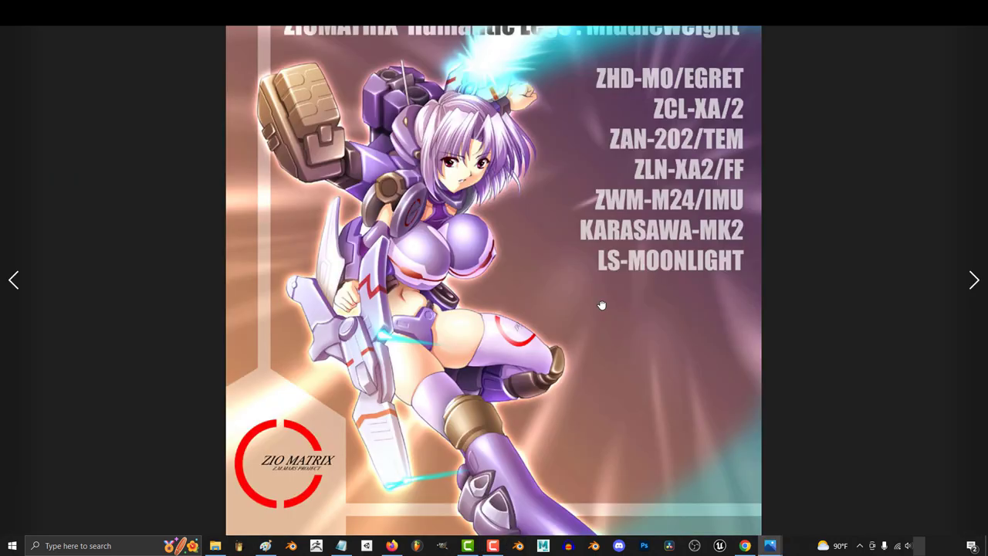
pyautogui.moveTo(813, 352)
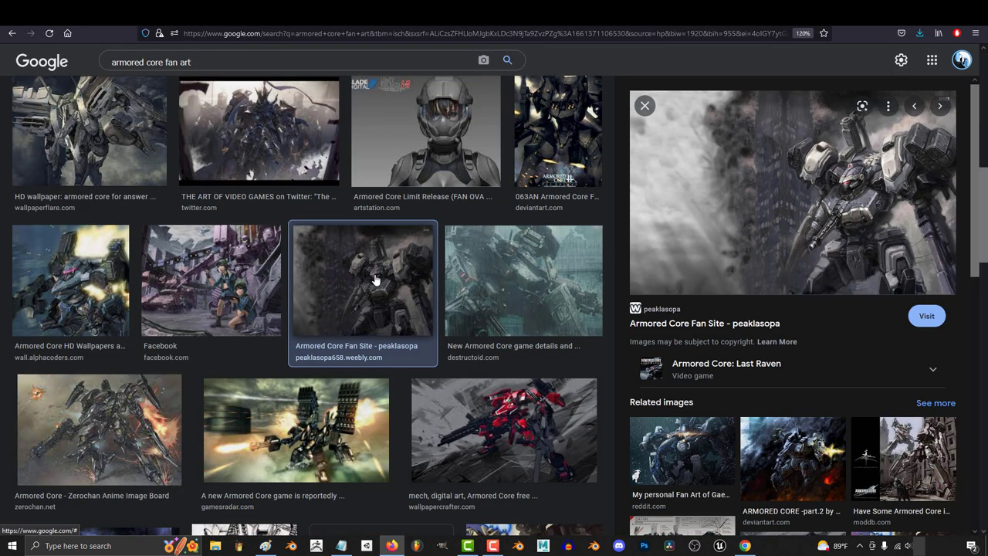
# - Preview the Armored Core 2: Another Age PS2 cover among 'armored core' results
pyautogui.click(210, 280)
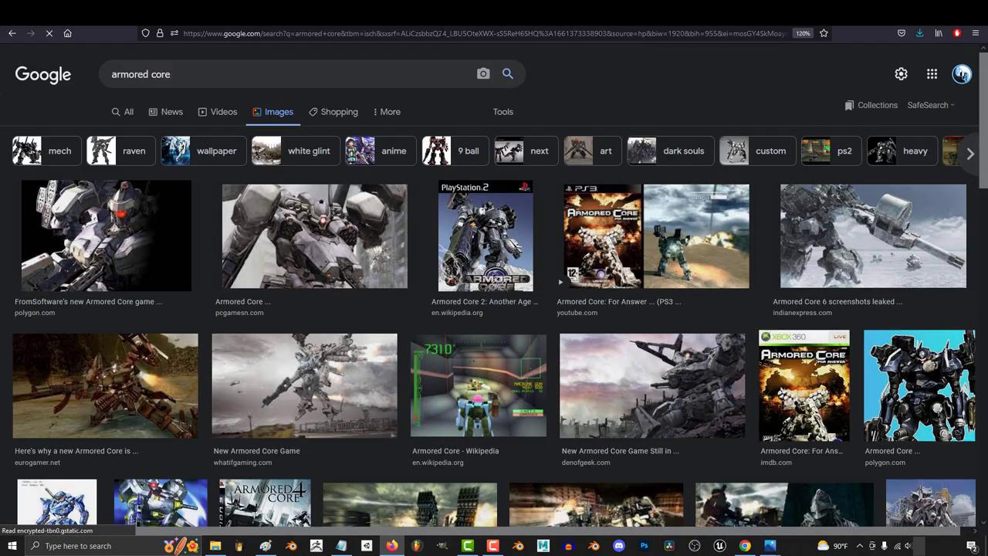
pyautogui.click(484, 236)
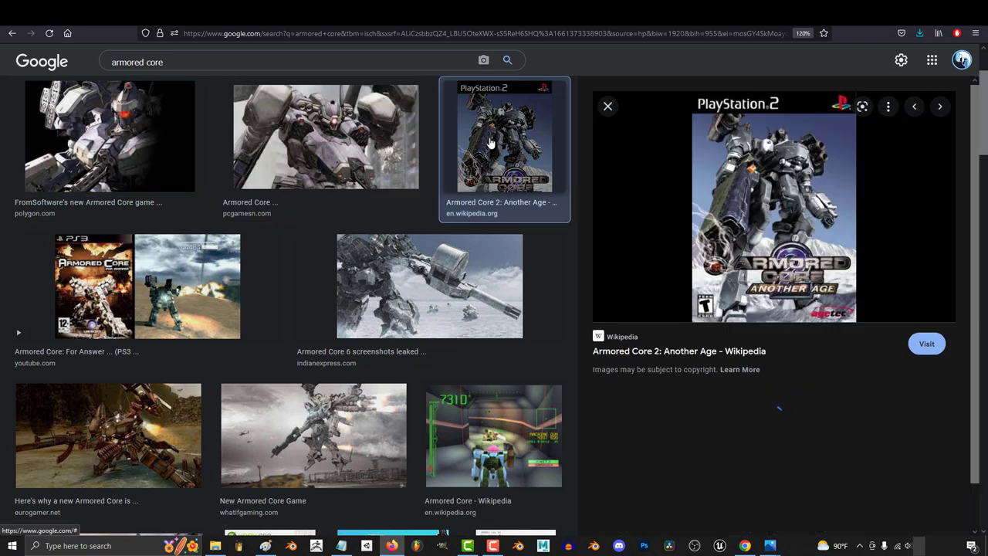
pyautogui.click(313, 435)
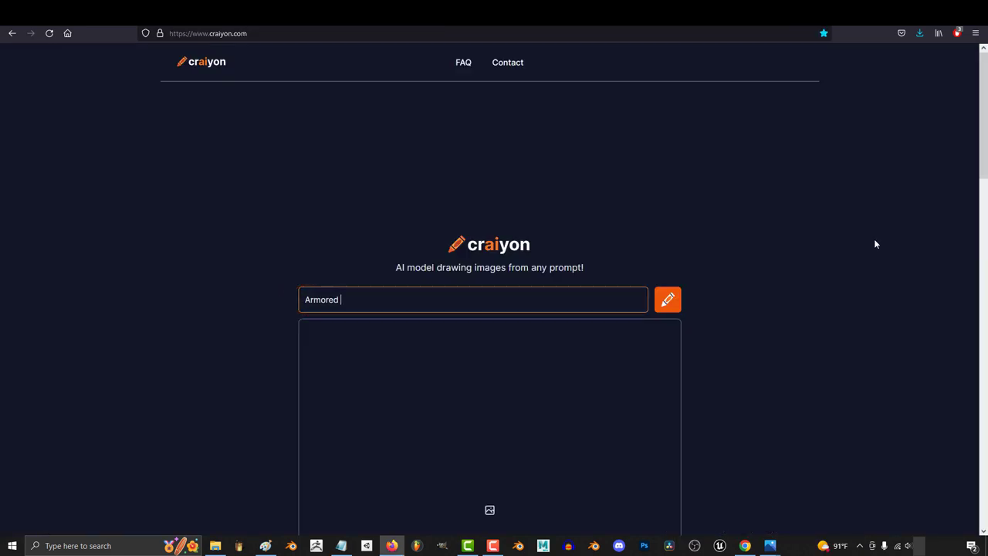
# - Generate nine black-and-gray mechs from the 'Armored Core' prompt and enlarge one
pyautogui.write('Core')
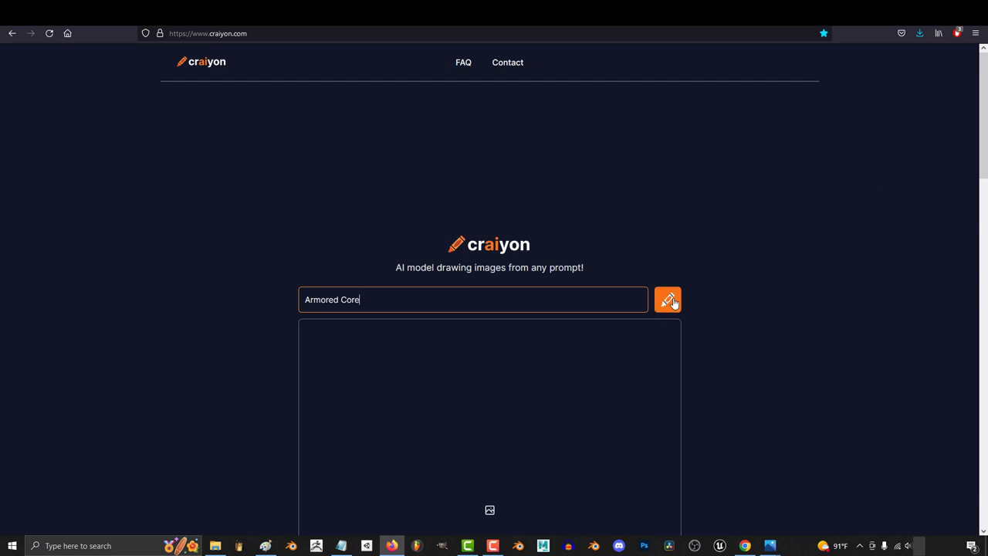
pyautogui.click(666, 299)
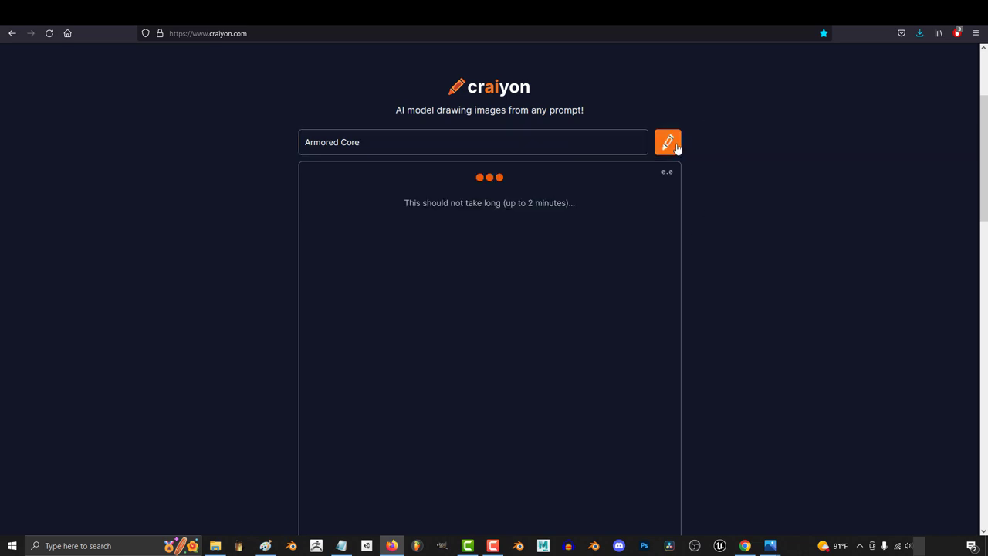
pyautogui.moveTo(895, 295)
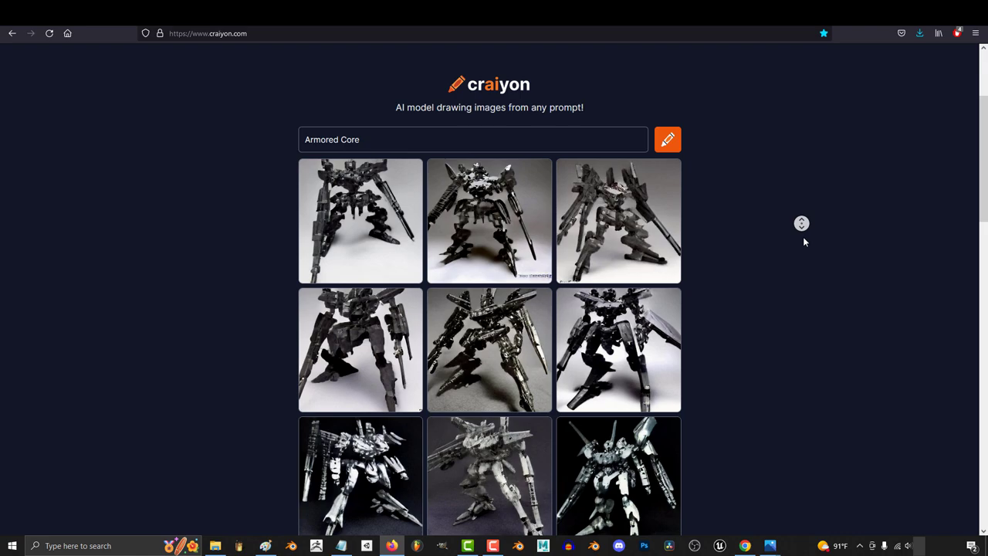
pyautogui.scroll(3)
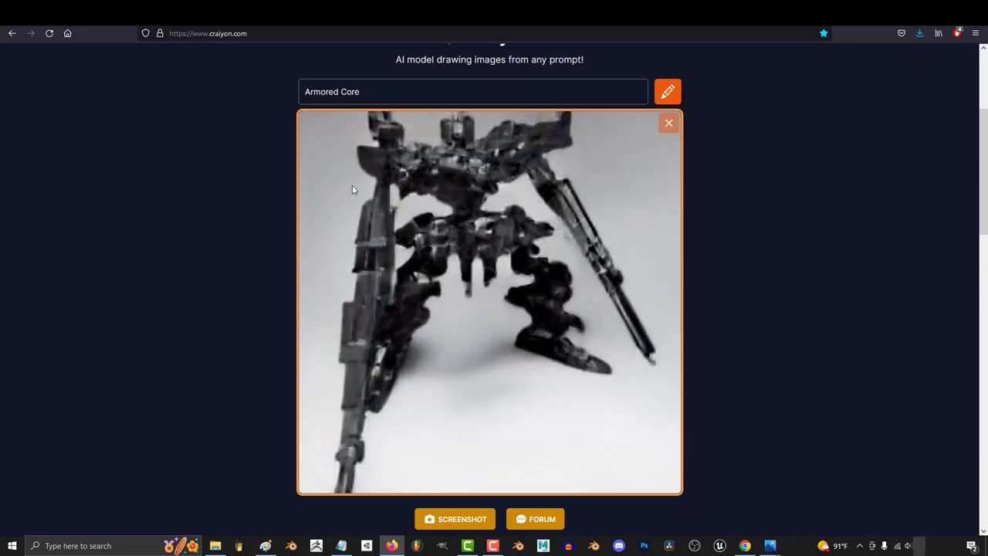
pyautogui.moveTo(669, 123)
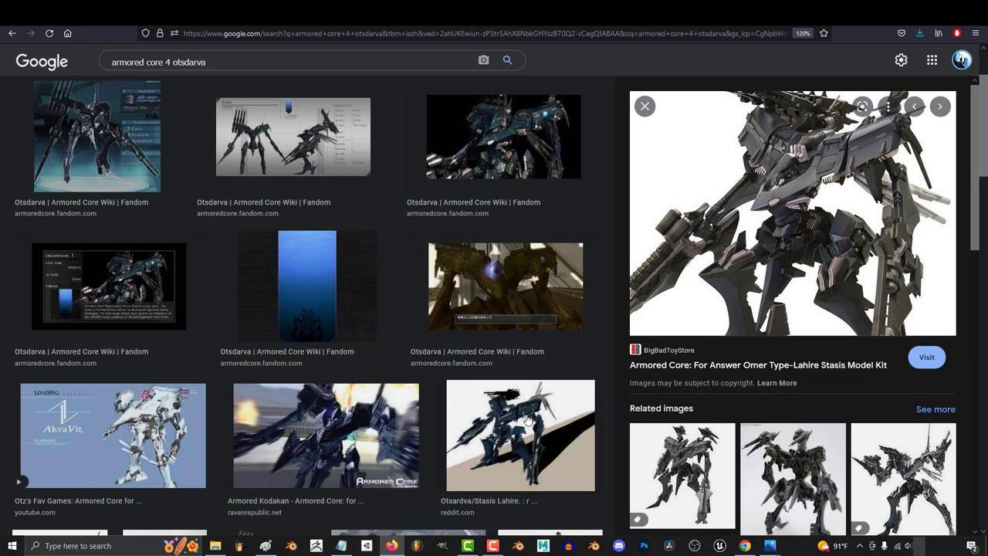
# - Scroll 'armored core 4 otsdarva' results and preview an Omer Type-Lahire Stasis kit
pyautogui.scroll(-3)
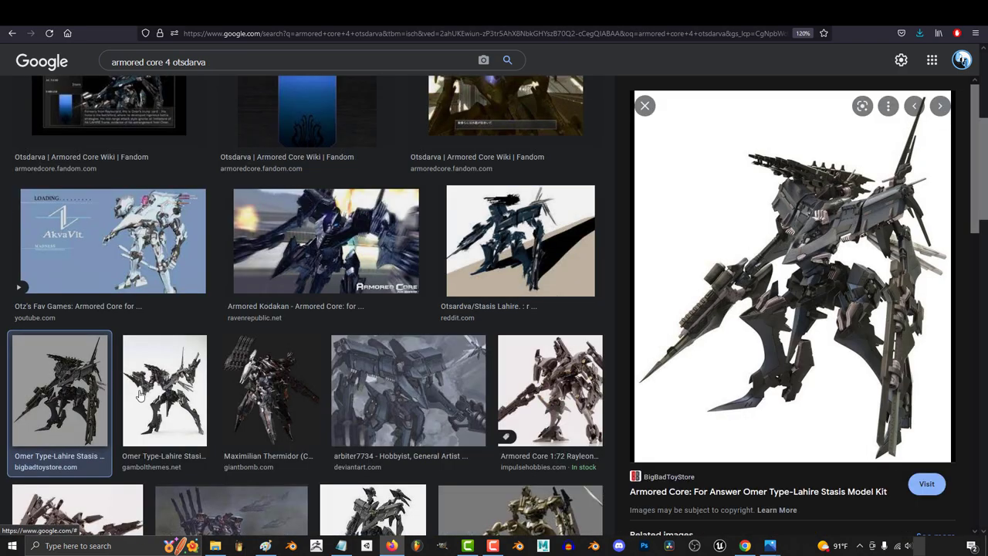
pyautogui.click(164, 389)
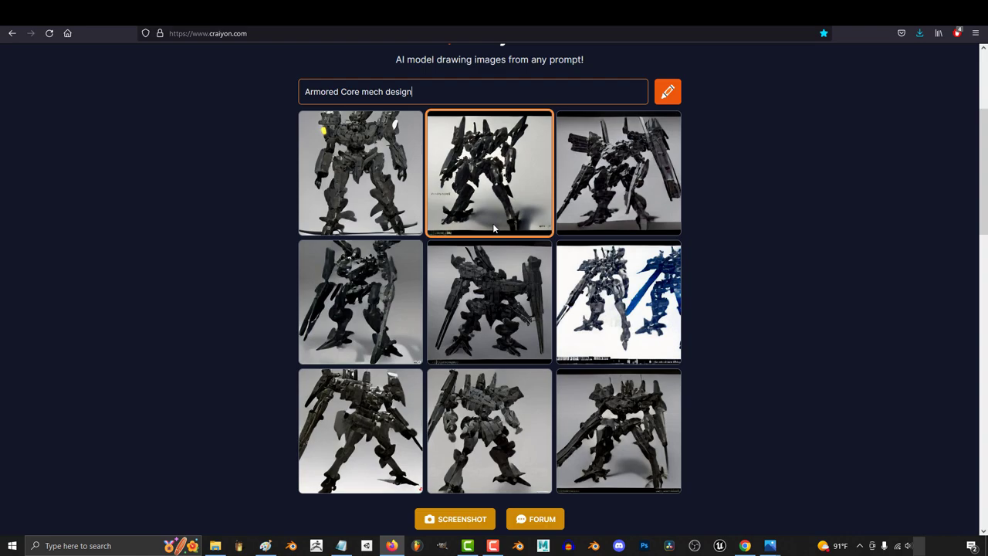
# - Enlarge and close several 'Armored Core mech design' images, including the top-right and blue-and-white mechs
pyautogui.click(489, 430)
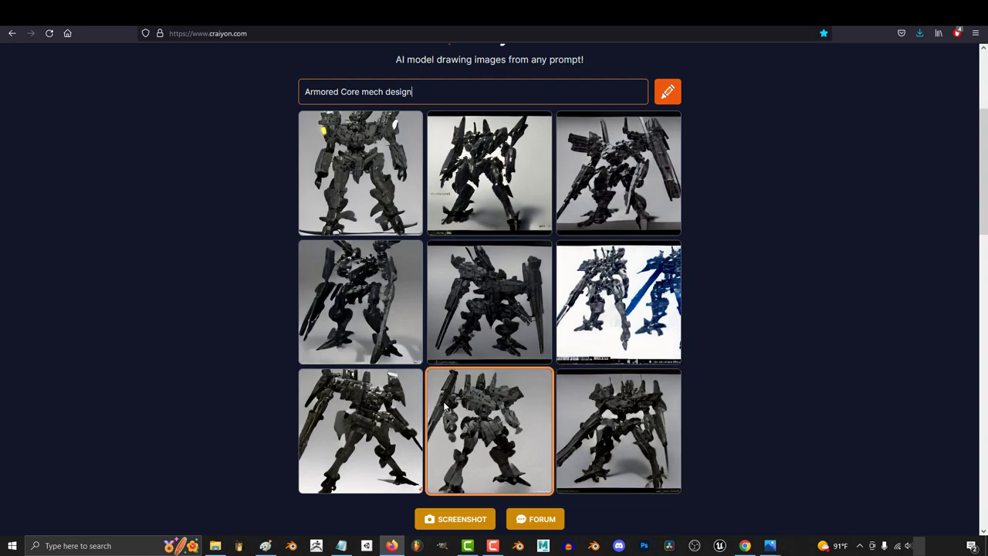
pyautogui.moveTo(561, 396)
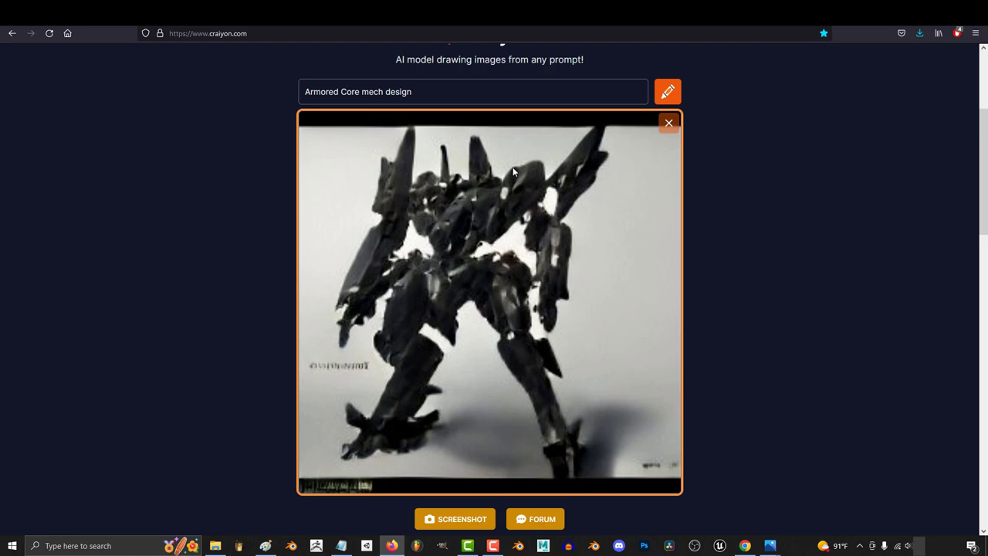
pyautogui.moveTo(662, 139)
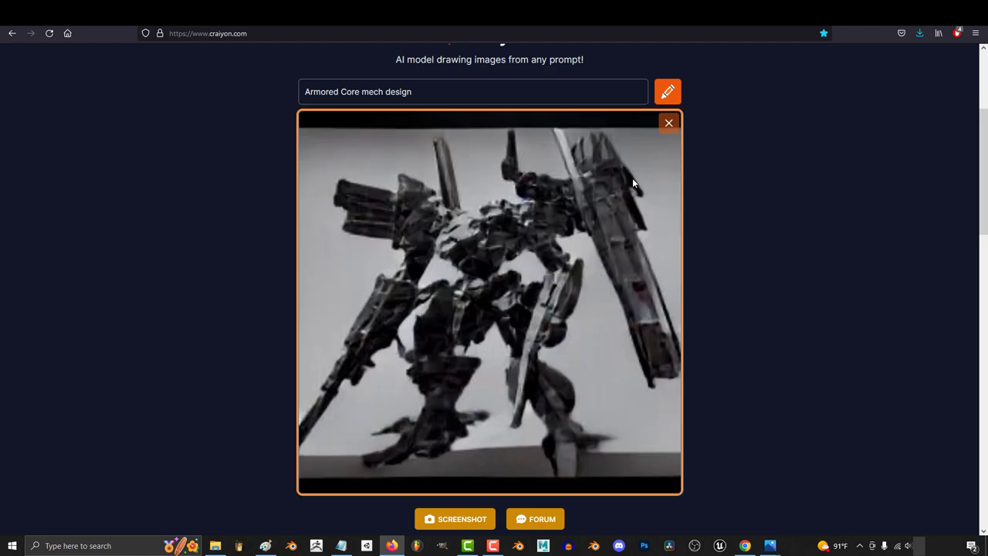
pyautogui.click(668, 123)
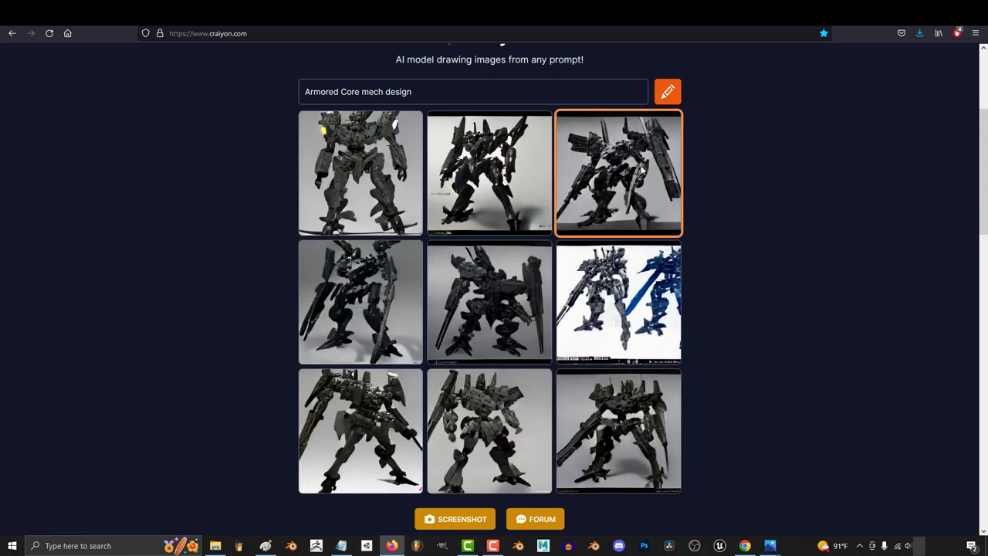
pyautogui.click(617, 172)
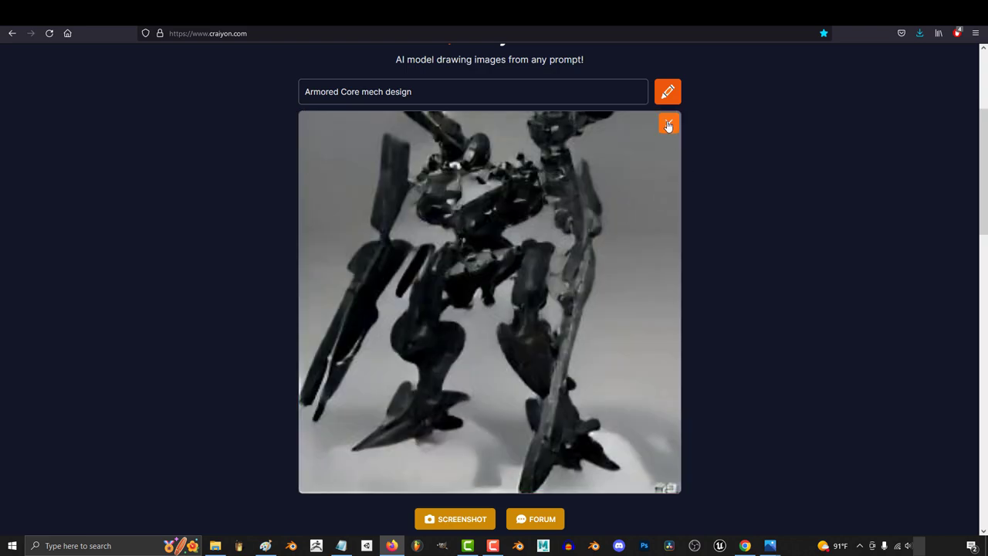
pyautogui.click(667, 125)
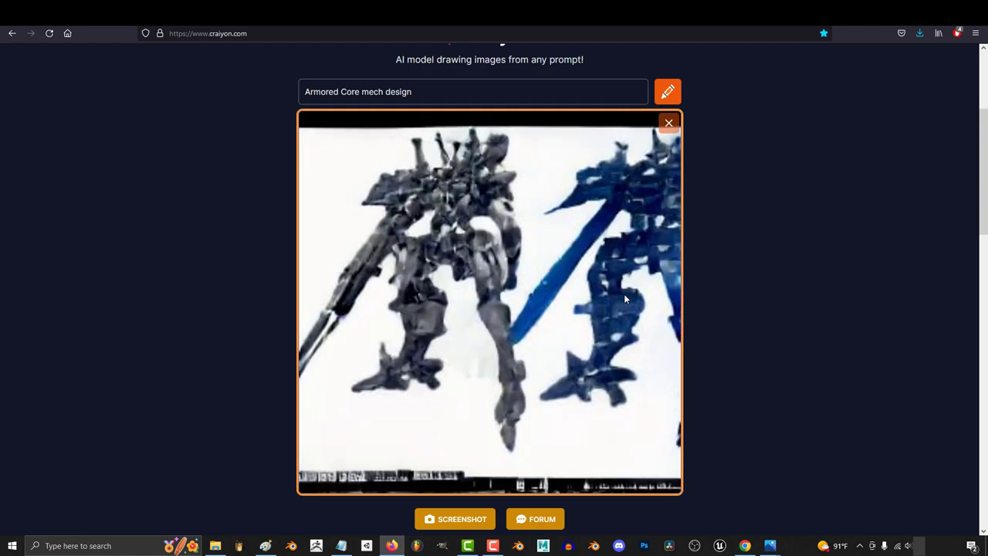
pyautogui.click(668, 123)
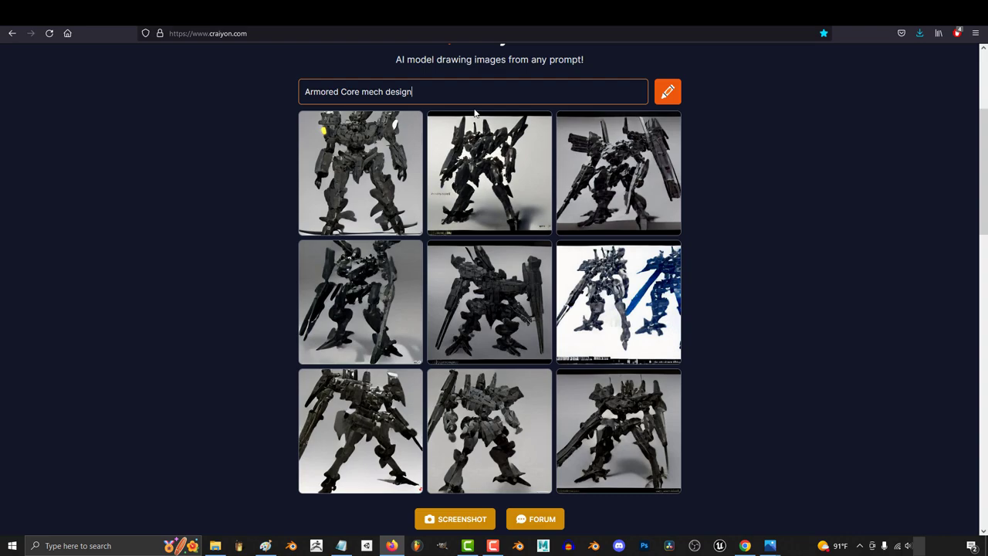
pyautogui.click(488, 173)
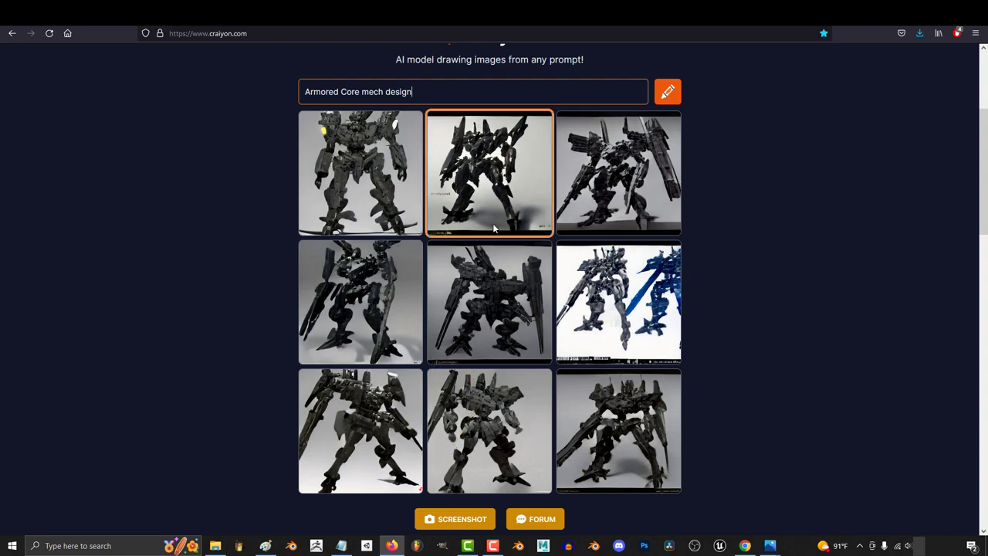
pyautogui.click(488, 429)
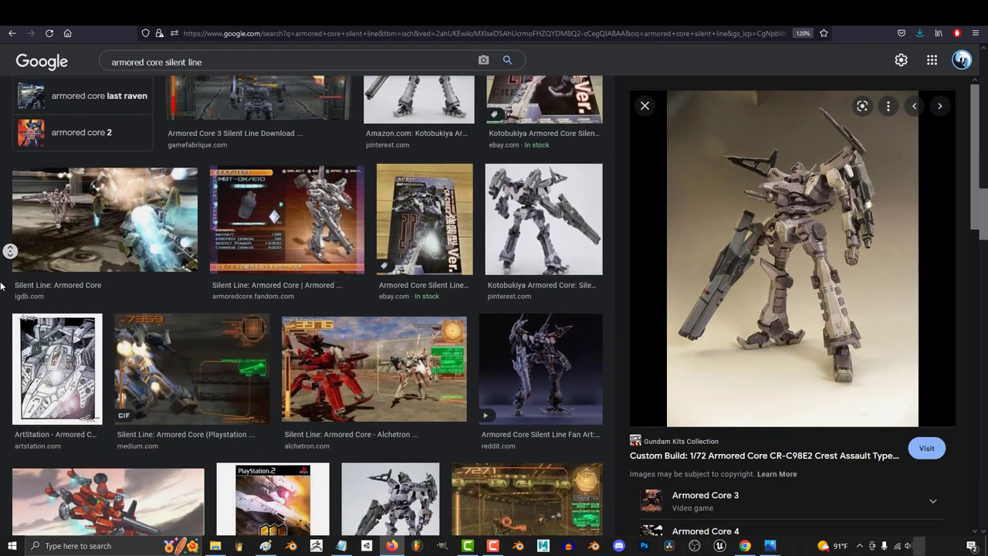
# - Scroll further down the Google Images results for 'armored core silent line'
pyautogui.scroll(-3)
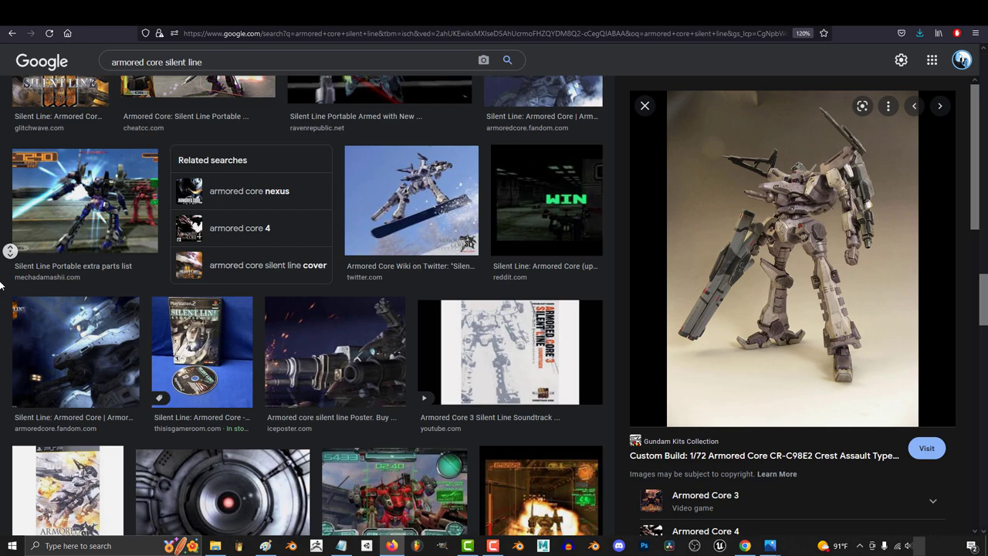
pyautogui.scroll(-3)
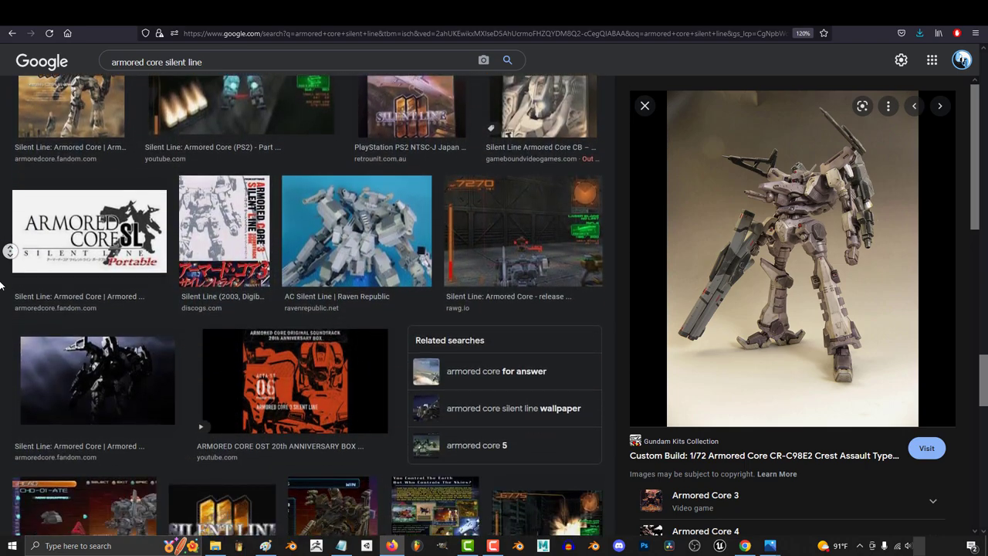
pyautogui.scroll(-3)
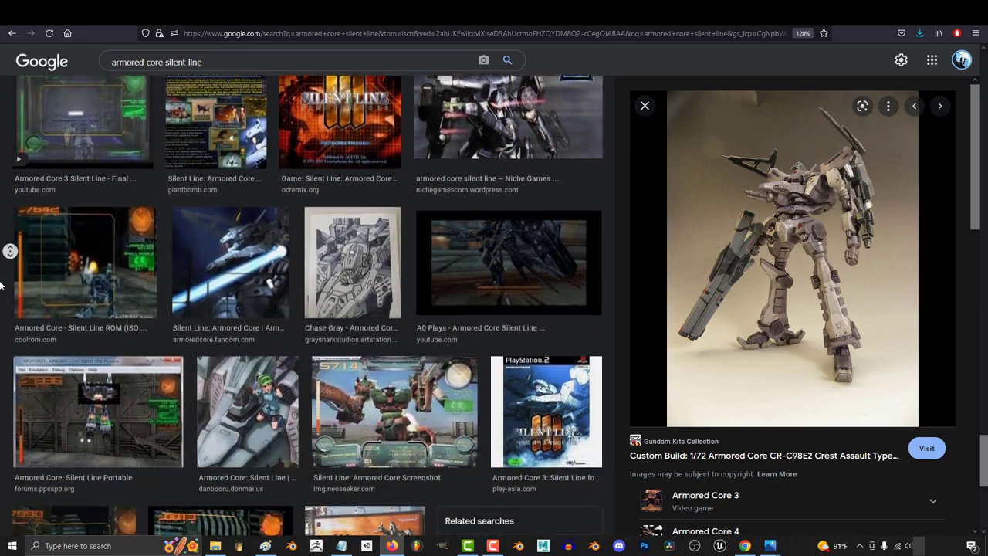
pyautogui.scroll(-3)
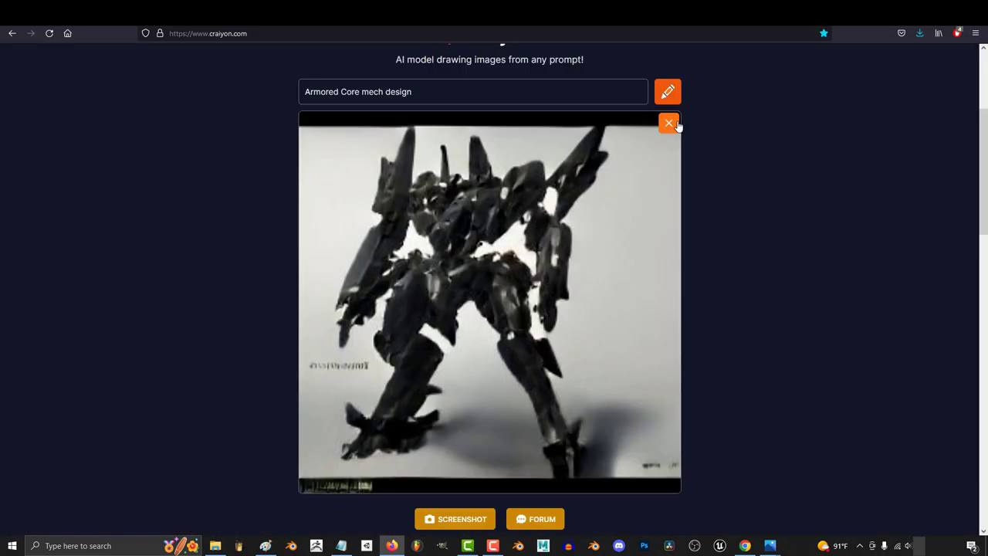
# - Close the enlarged Craiyon mech, enlarge the top-right mech, then close it
pyautogui.click(668, 122)
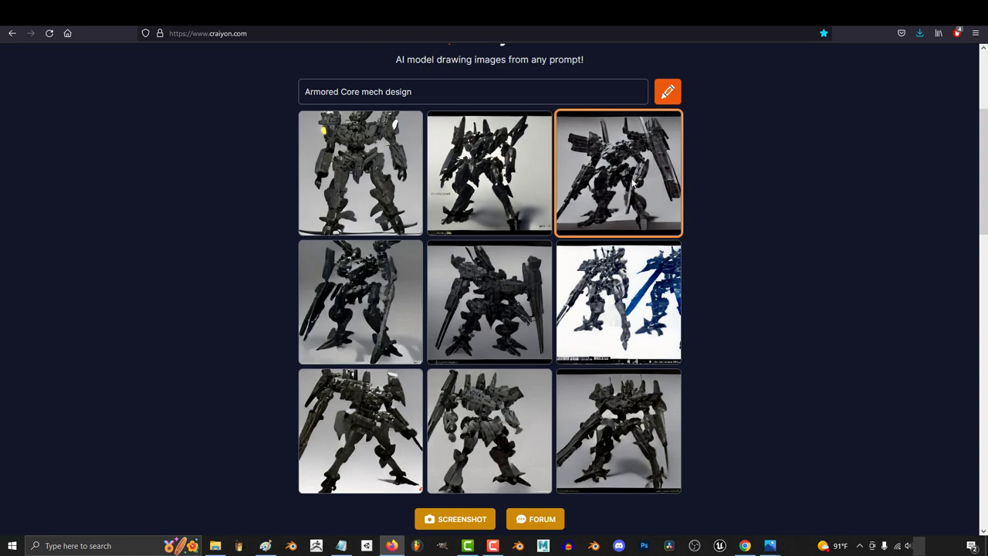
pyautogui.click(618, 172)
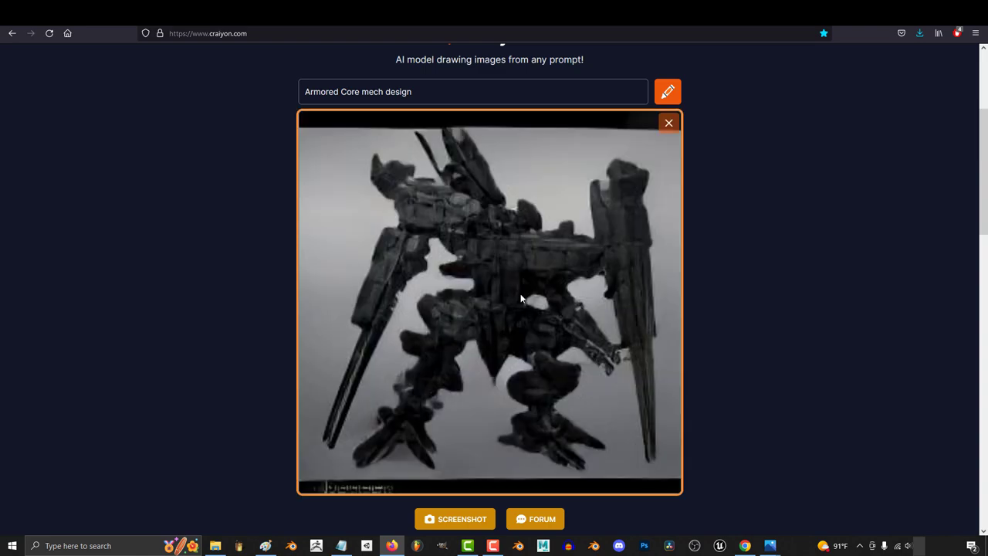
pyautogui.click(669, 122)
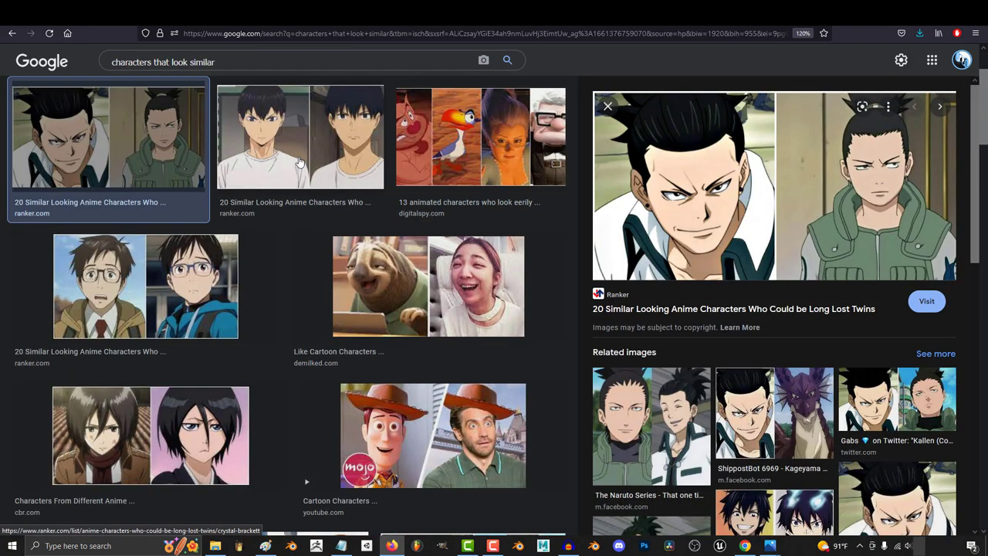
# - Preview more similar-looking anime character results in Google Images
pyautogui.click(429, 286)
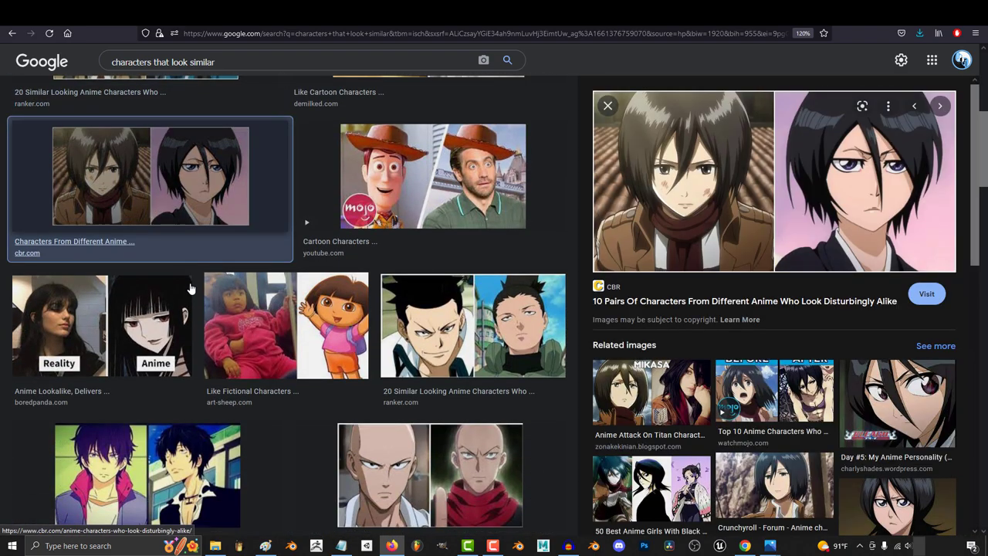
pyautogui.click(430, 474)
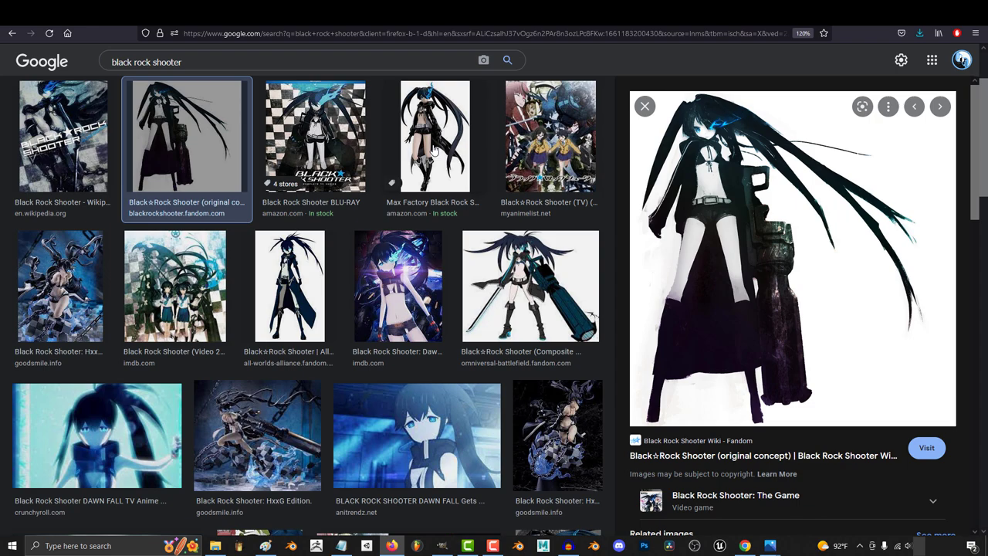
pyautogui.click(435, 137)
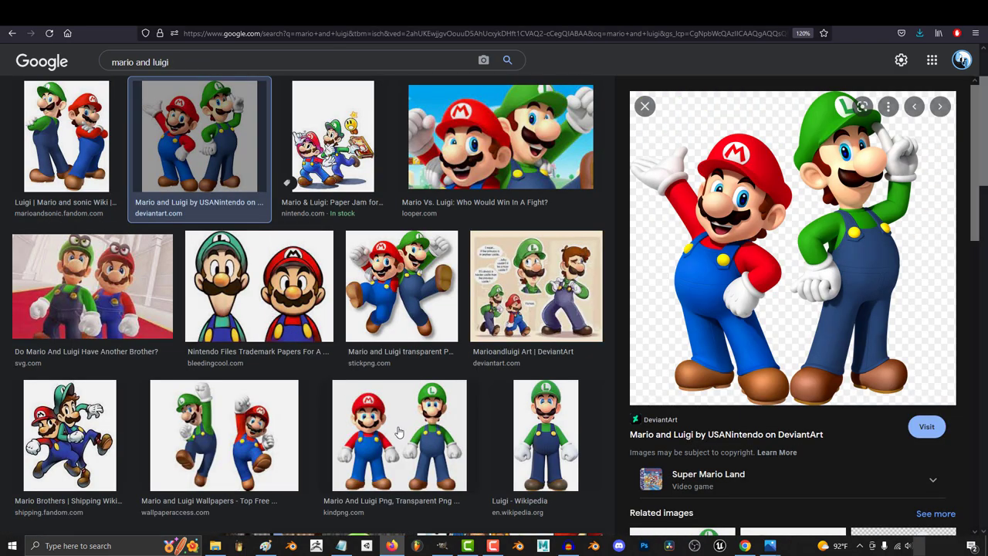
# - Search 'jack o pose contest' and browse results, including the Jack-O Challenge image
pyautogui.write('jack o pose contest')
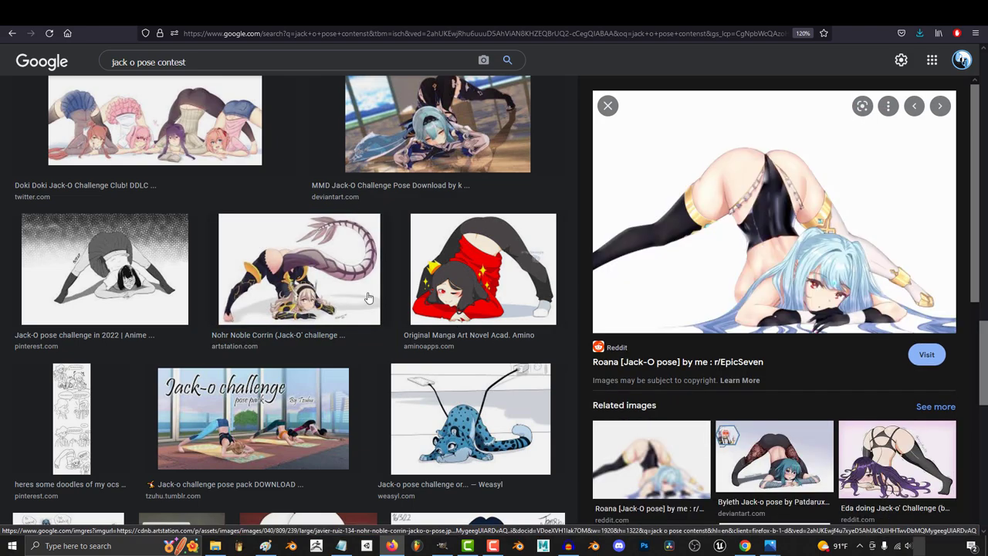
pyautogui.click(470, 291)
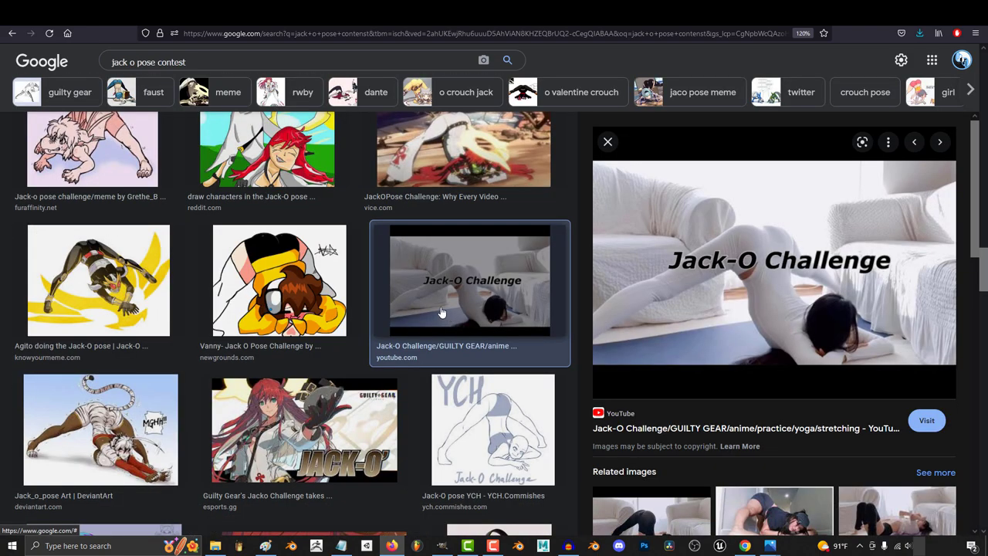
pyautogui.click(800, 92)
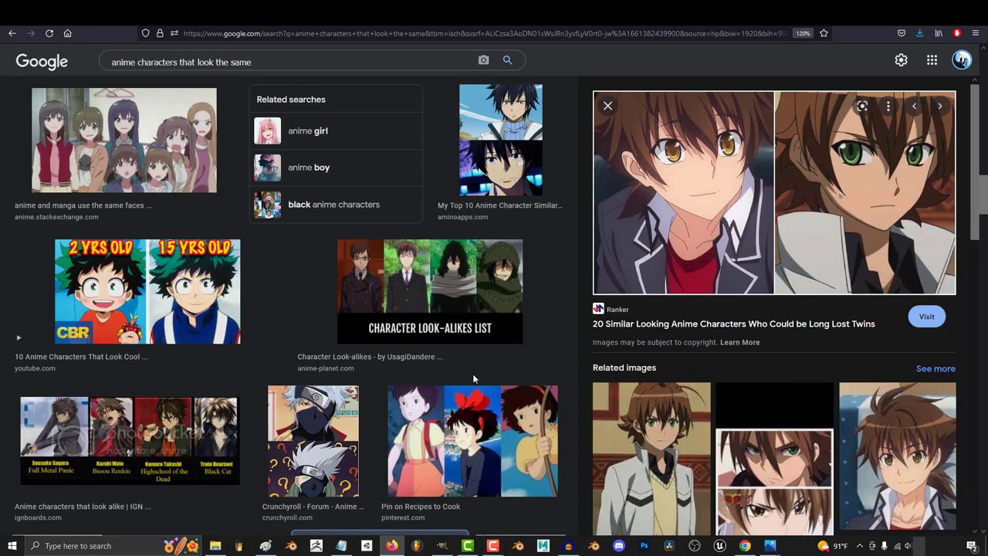
pyautogui.scroll(-3)
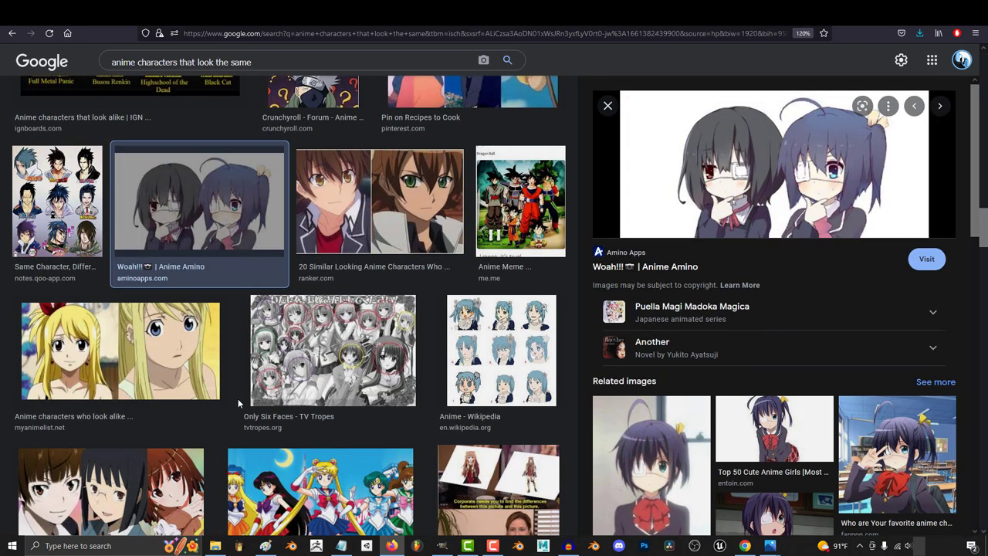
pyautogui.click(607, 105)
pyautogui.write('imilar')
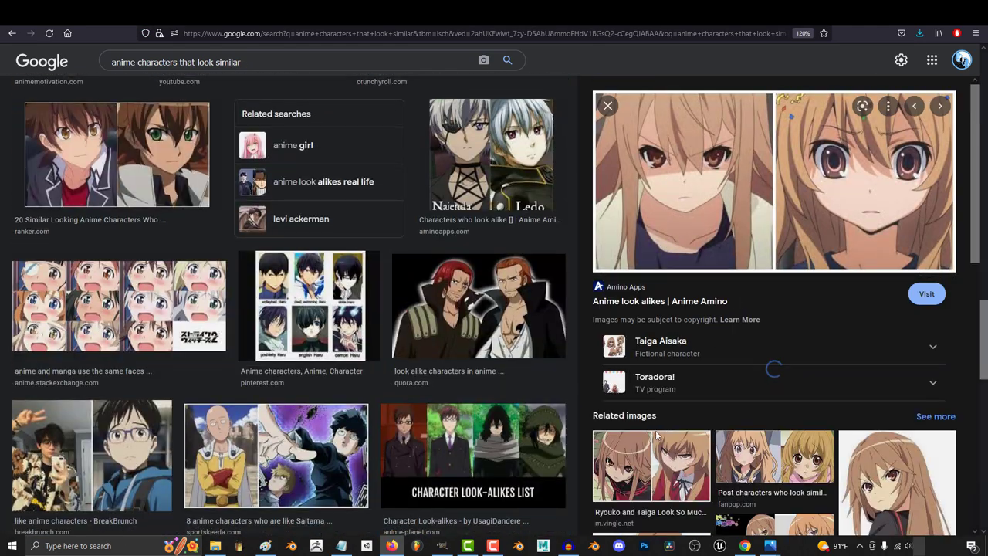
pyautogui.scroll(-3)
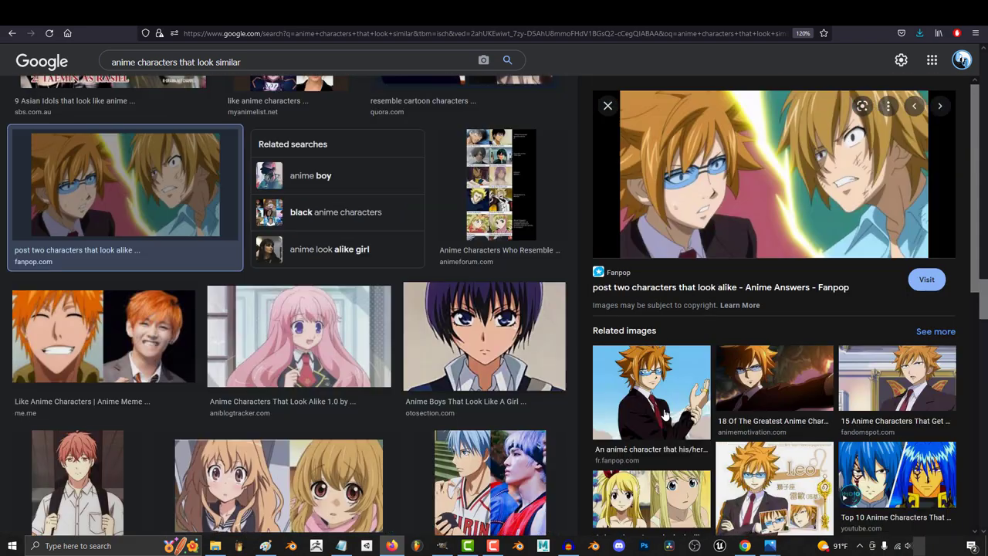
# - Preview the red-haired look-alike pair, then search 'armored core 4' and scroll results
pyautogui.click(459, 316)
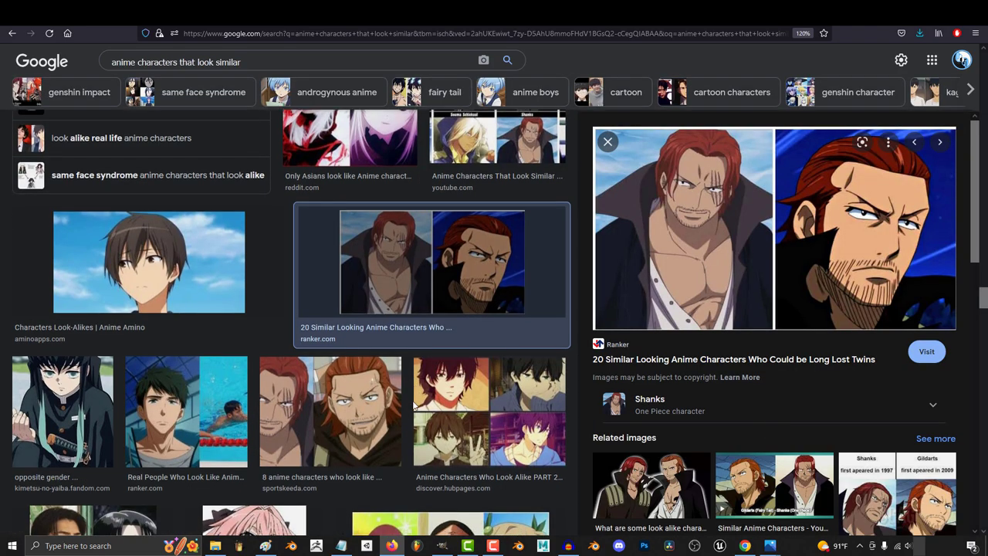
pyautogui.write('armored core 4')
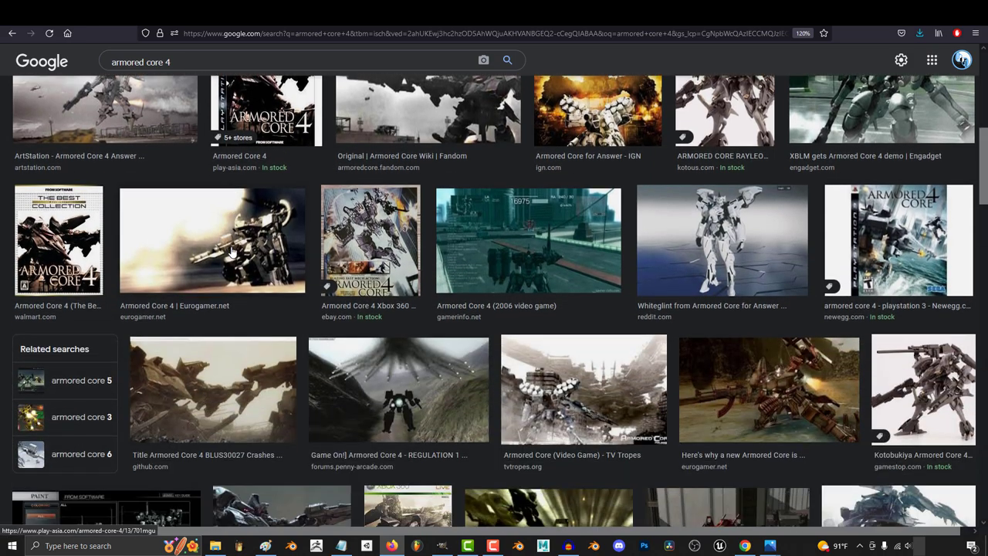
pyautogui.scroll(-3)
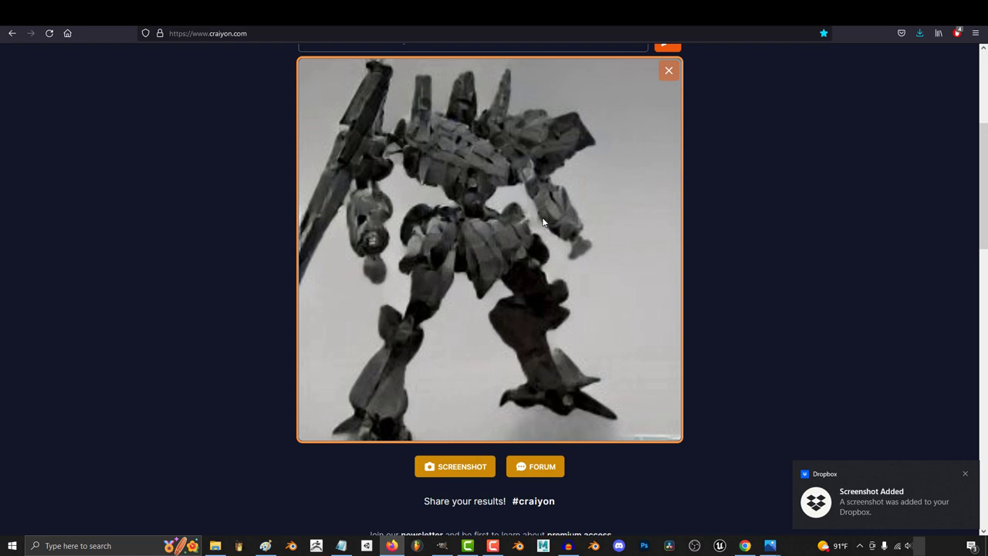
pyautogui.moveTo(636, 72)
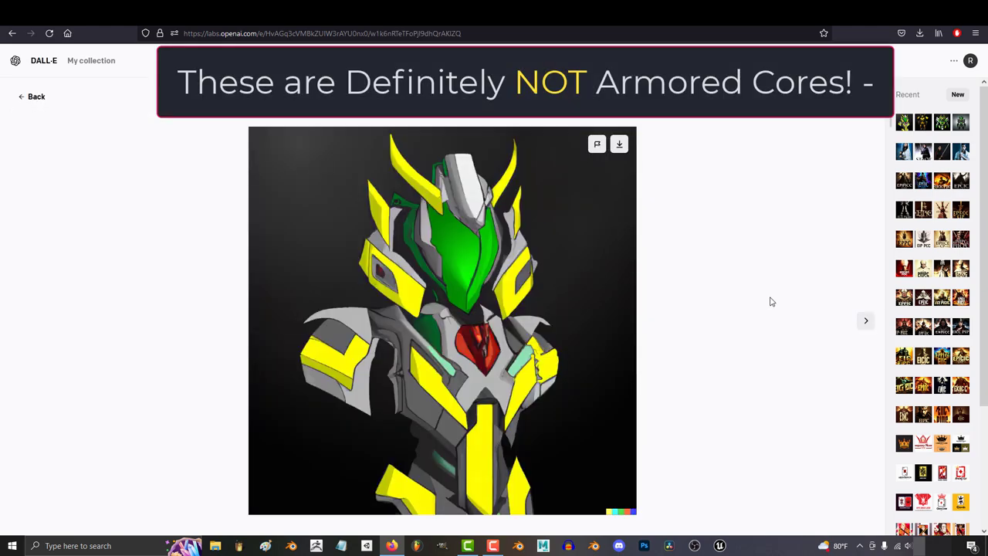
# - Return to the Armored Core 3 mech generations, view the grey mech, and regenerate
pyautogui.click(865, 320)
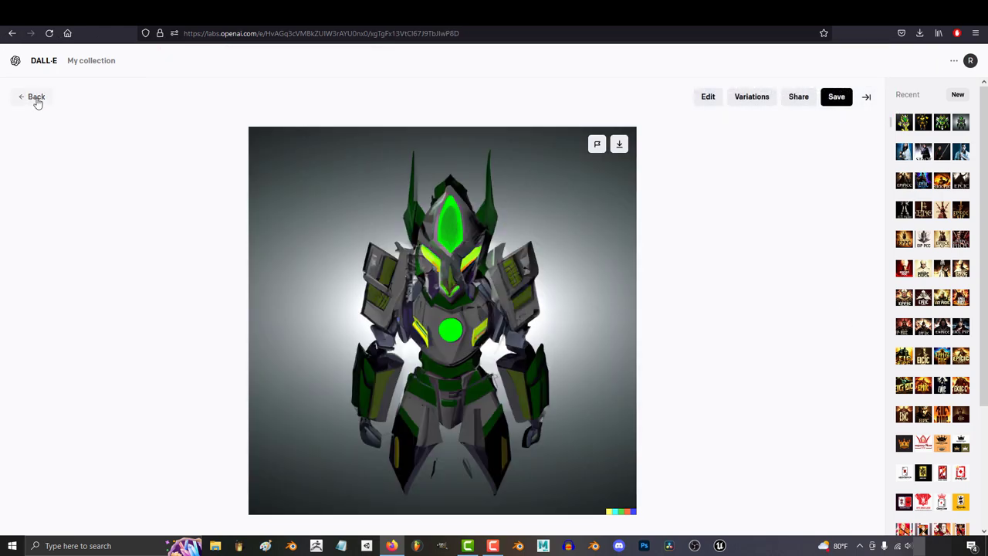
pyautogui.click(36, 96)
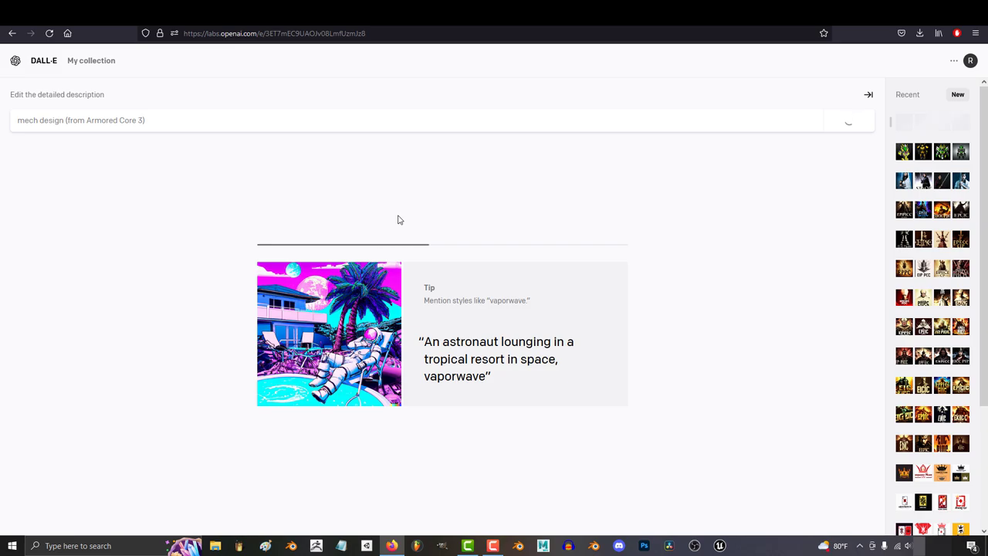
pyautogui.click(848, 119)
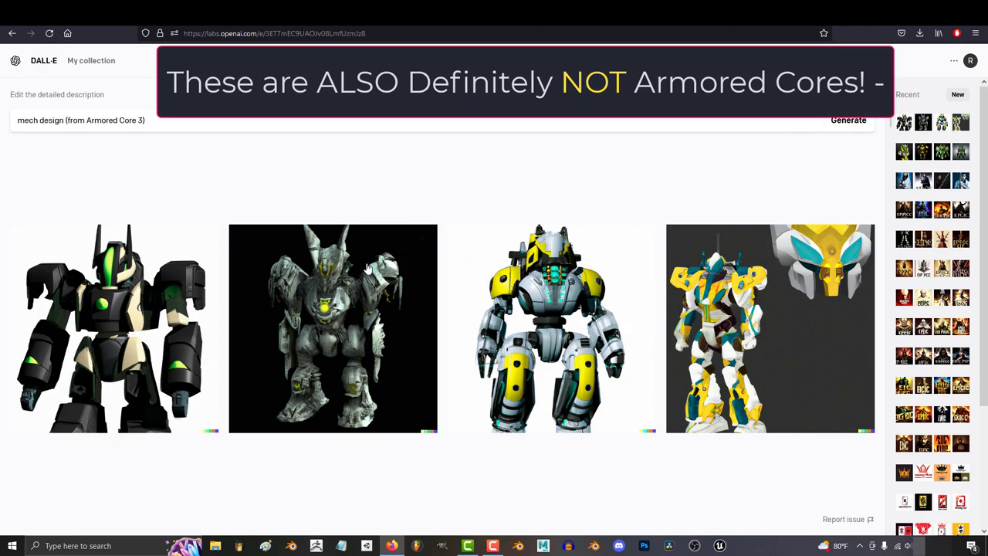
pyautogui.click(333, 328)
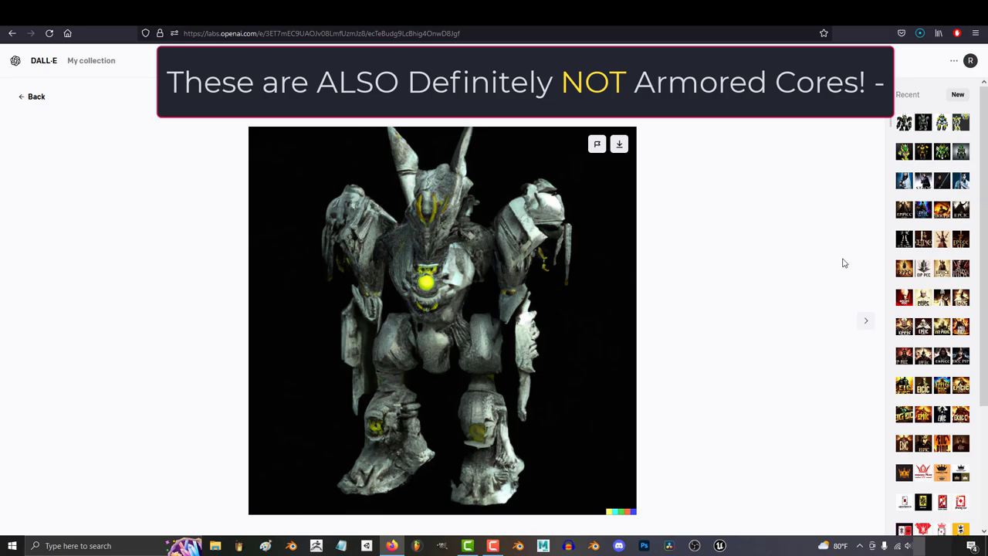
pyautogui.click(865, 320)
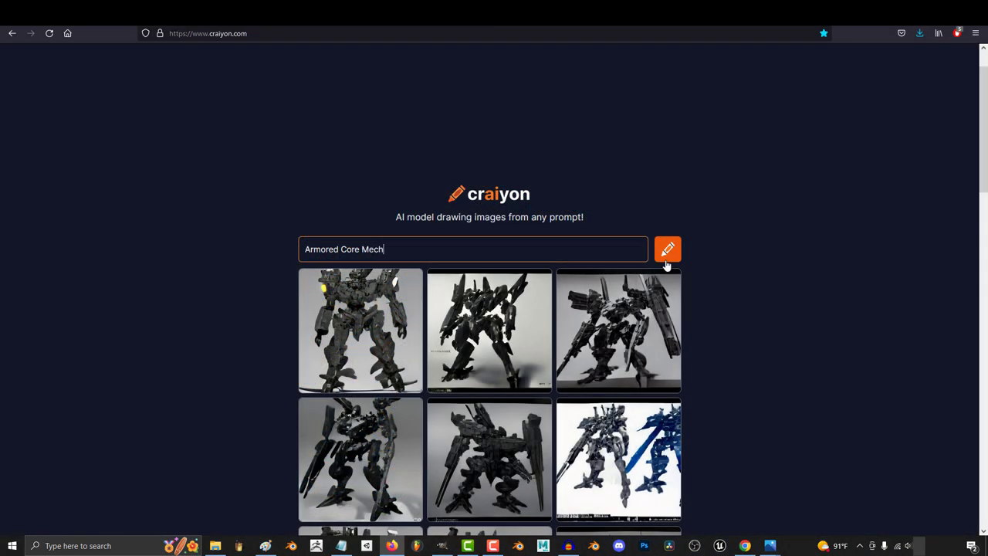
pyautogui.click(666, 248)
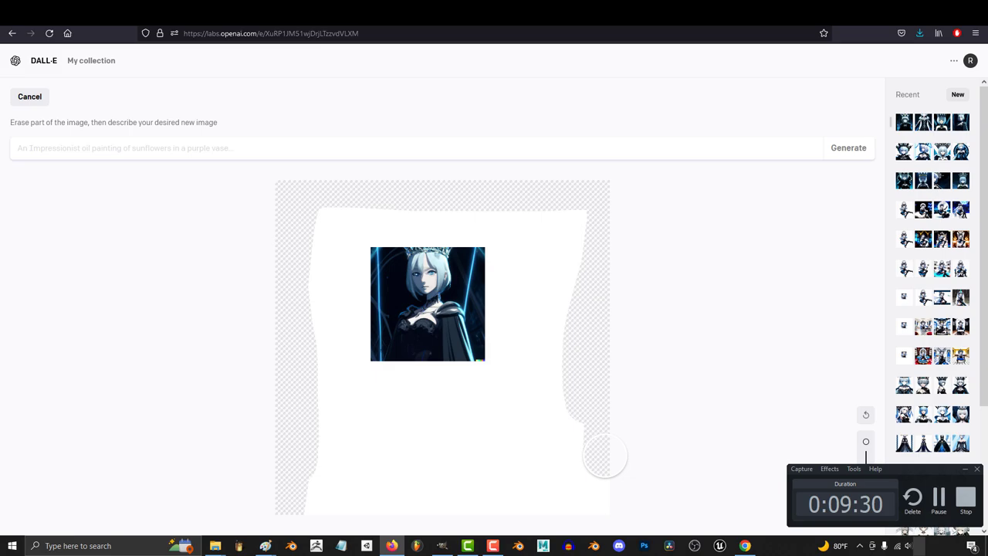
# - Start generating the throne room image, then preview the Hello Starlight result in Google Images
pyautogui.click(29, 95)
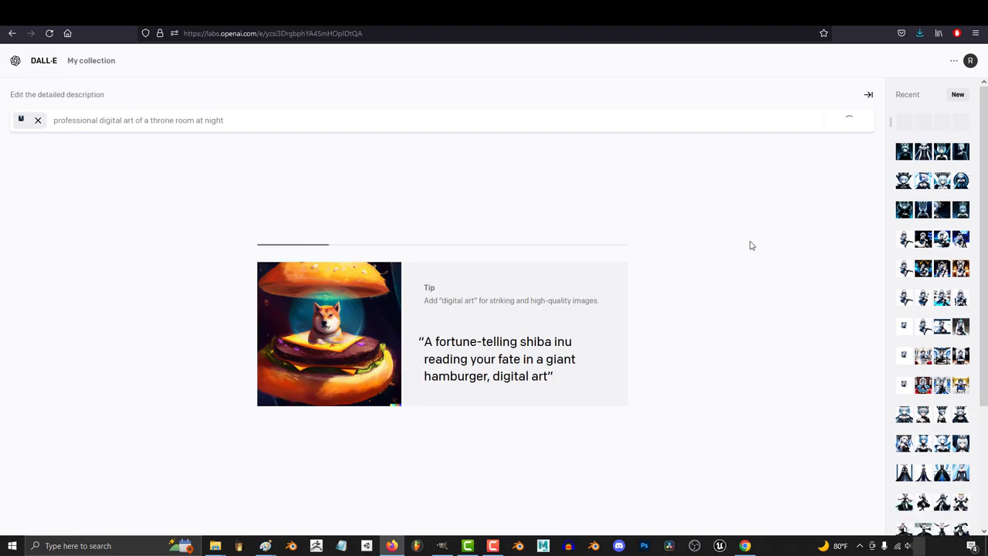
pyautogui.click(848, 120)
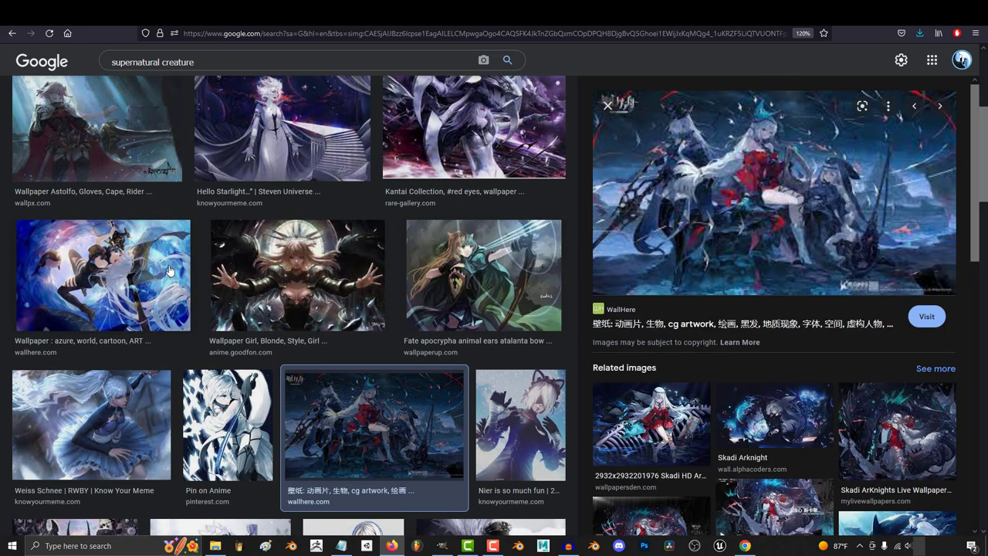
pyautogui.click(282, 127)
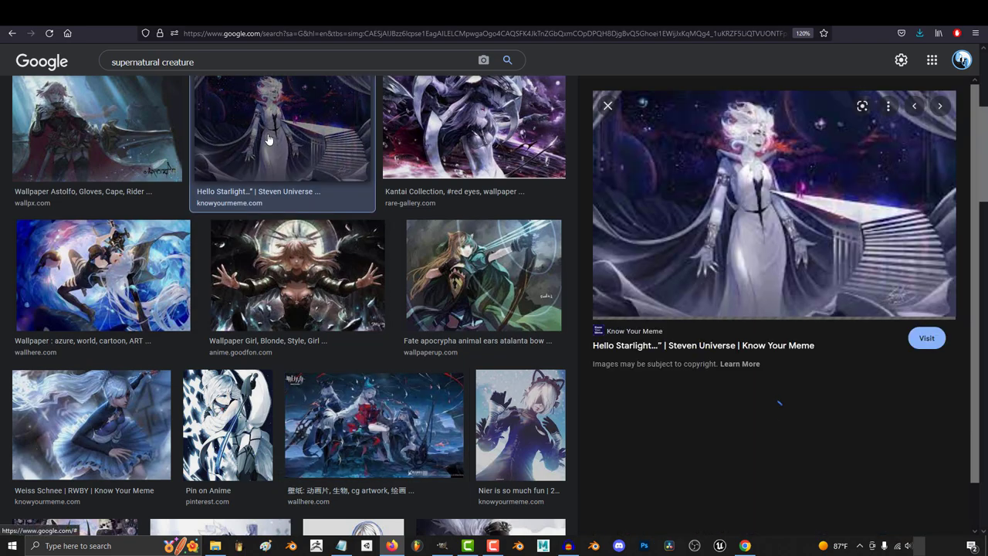